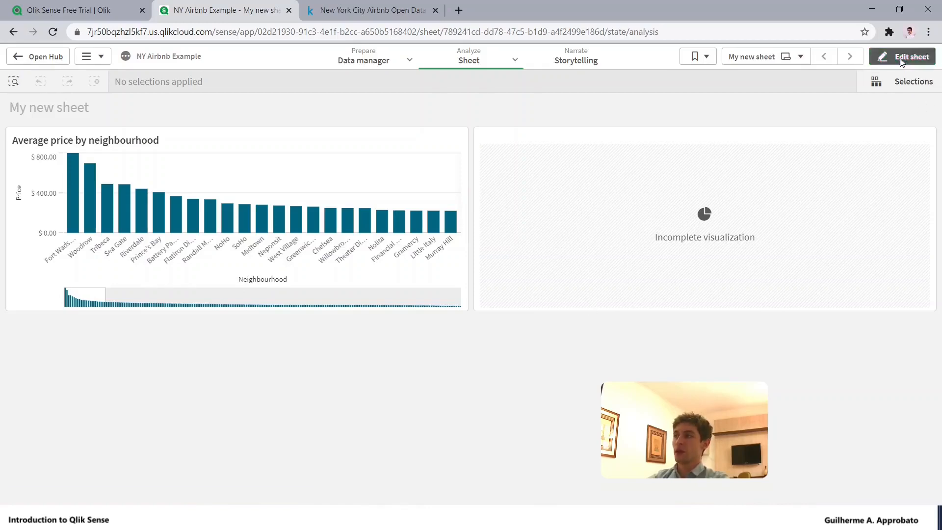
Enter sheet edit mode and browse the chart's General and Alternate states appearance sections.
click(902, 56)
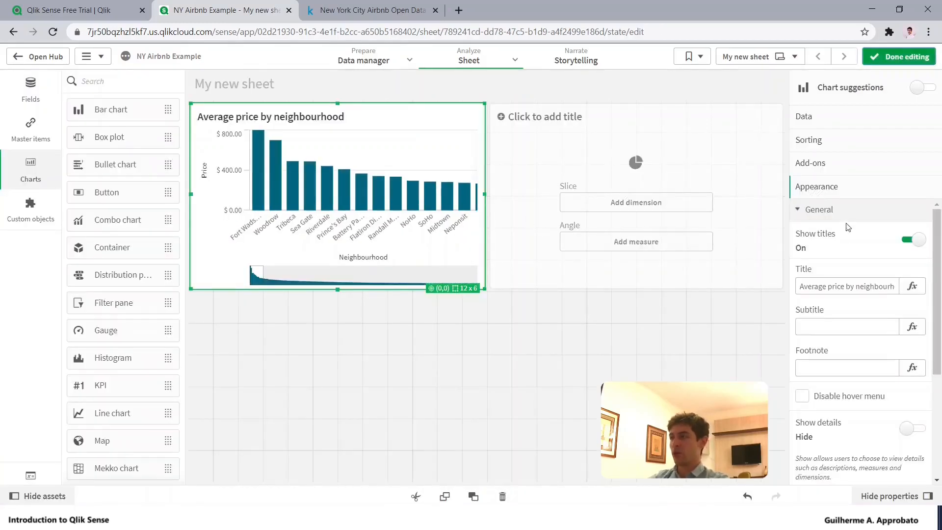
click(819, 210)
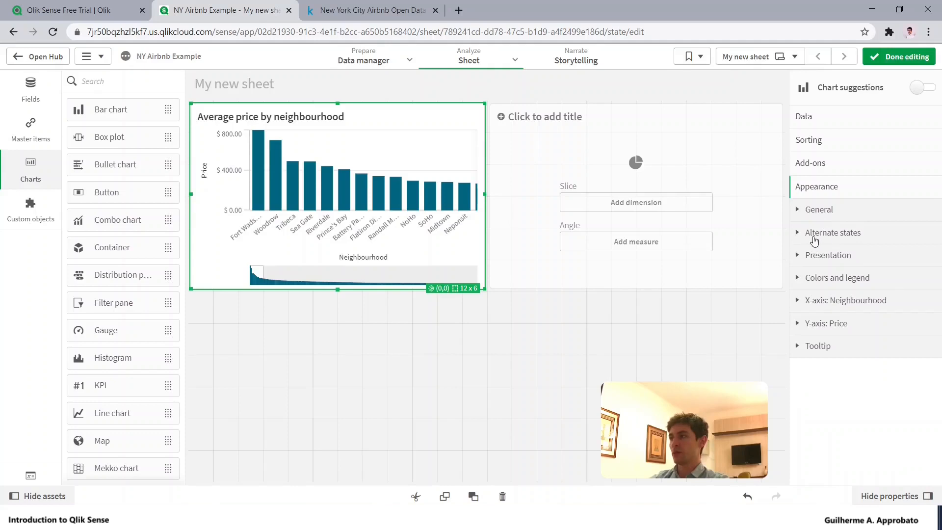
click(833, 232)
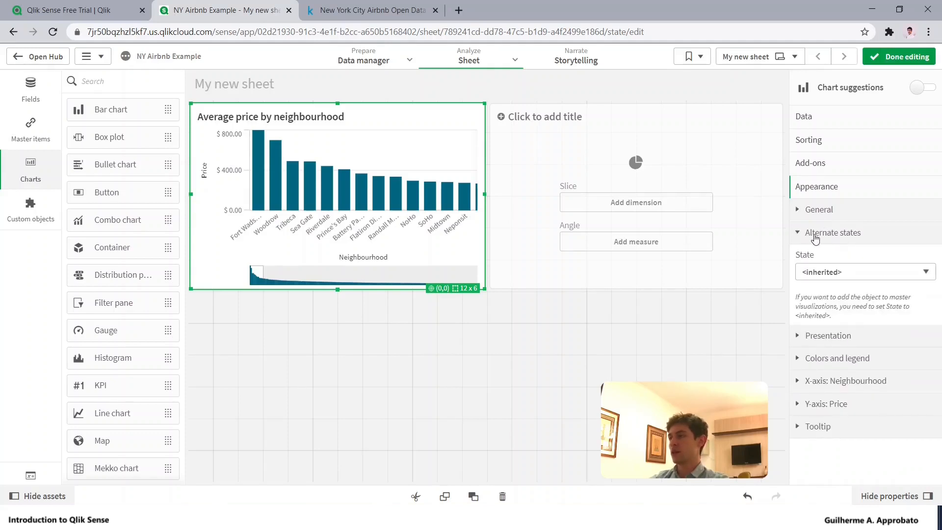
click(833, 233)
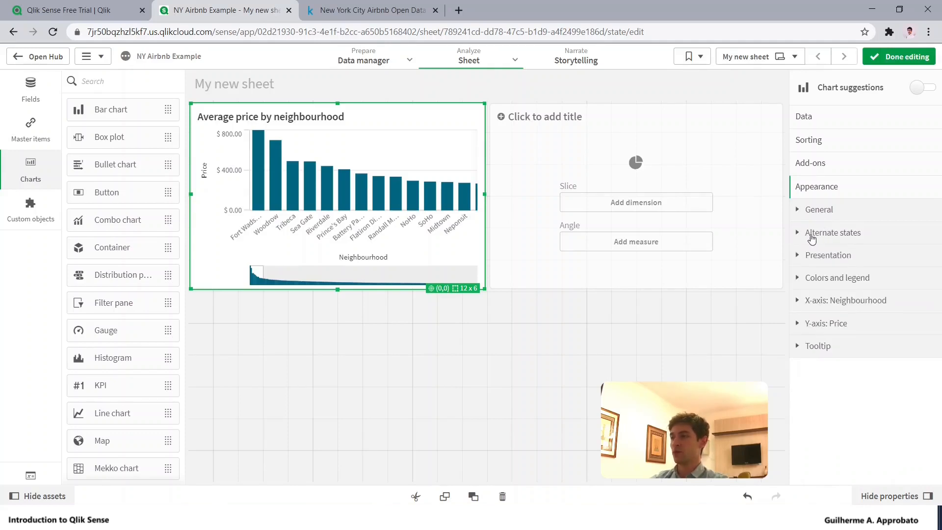
mouse_move(833, 233)
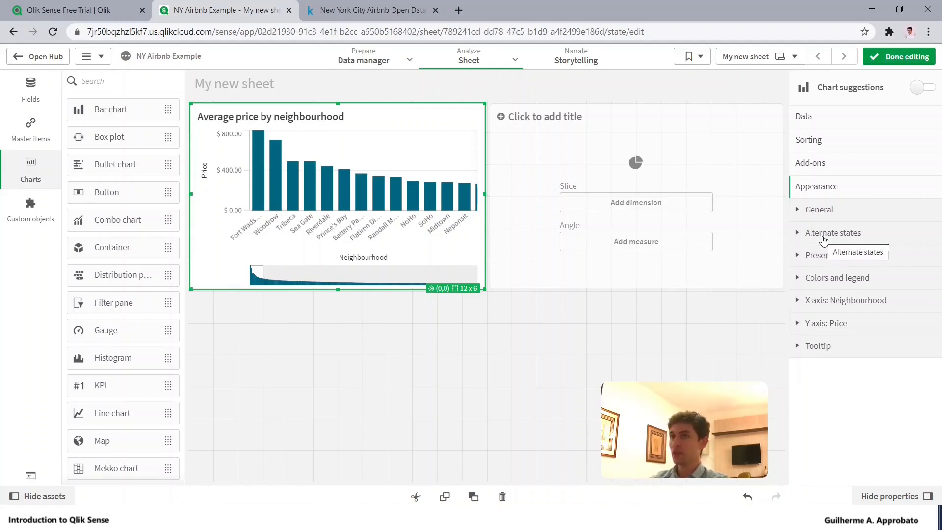
mouse_move(575, 161)
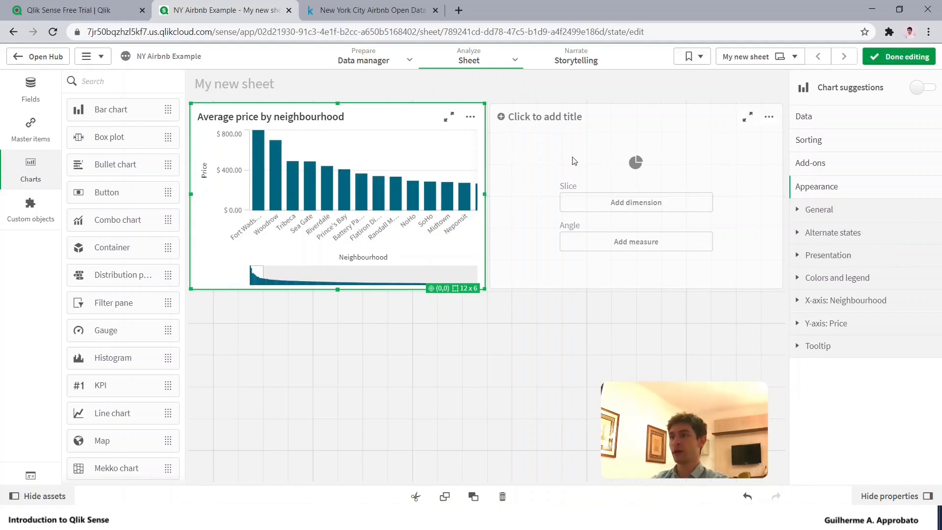
mouse_move(842, 297)
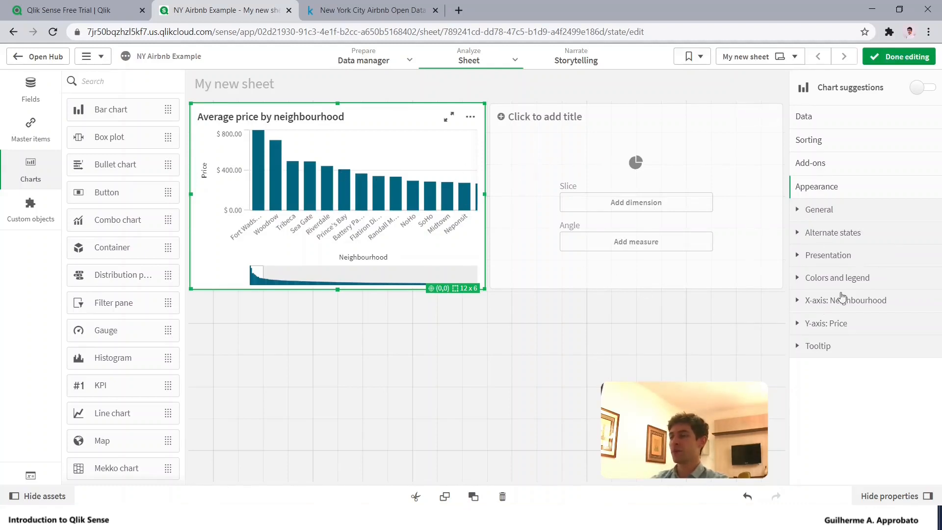
Stretch the bar chart taller, try horizontal orientation, and keep the bars vertical.
click(828, 256)
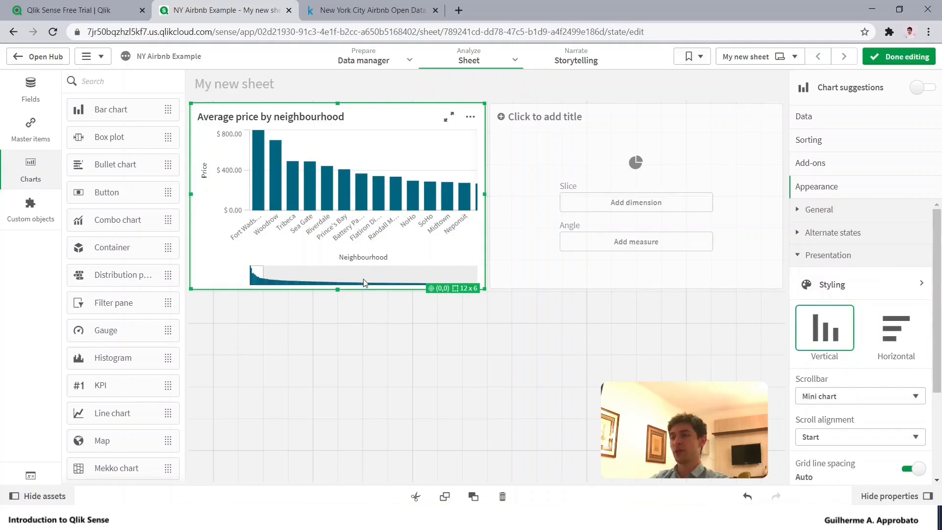
drag(336, 289, 336, 385)
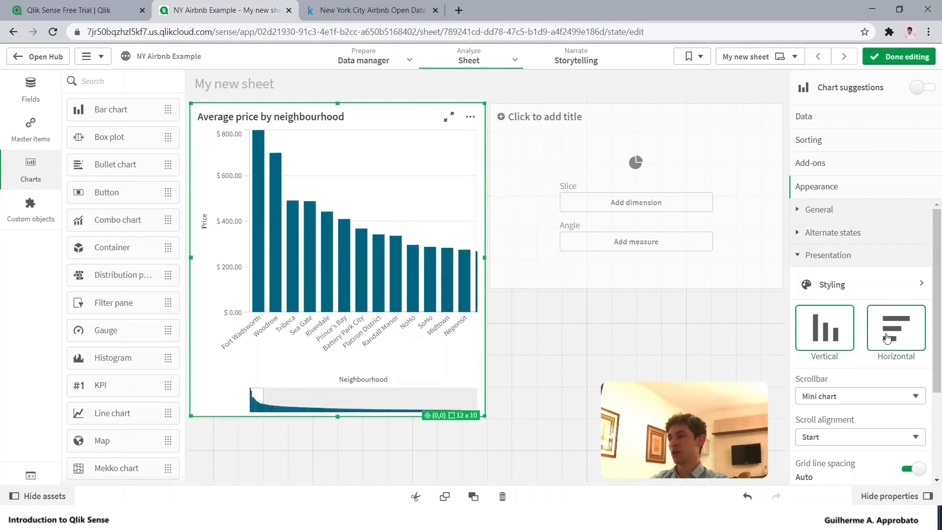
click(897, 327)
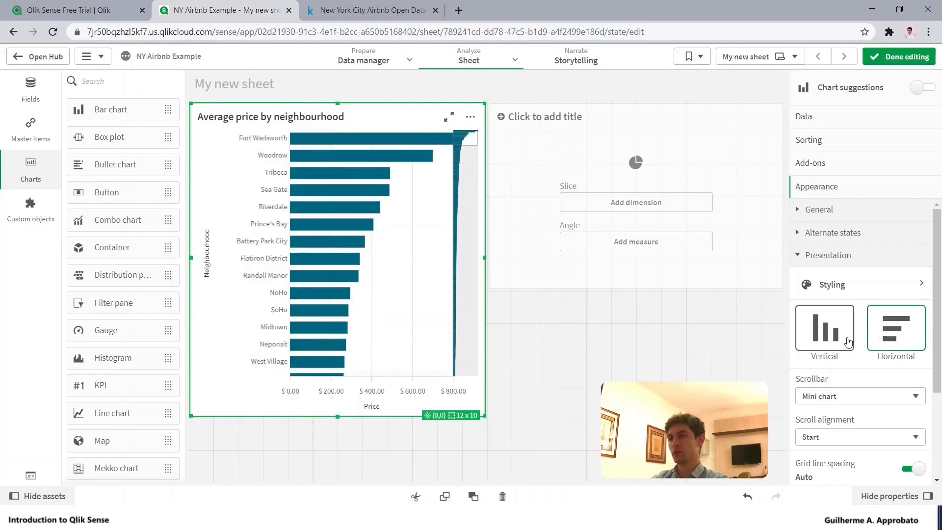
click(825, 327)
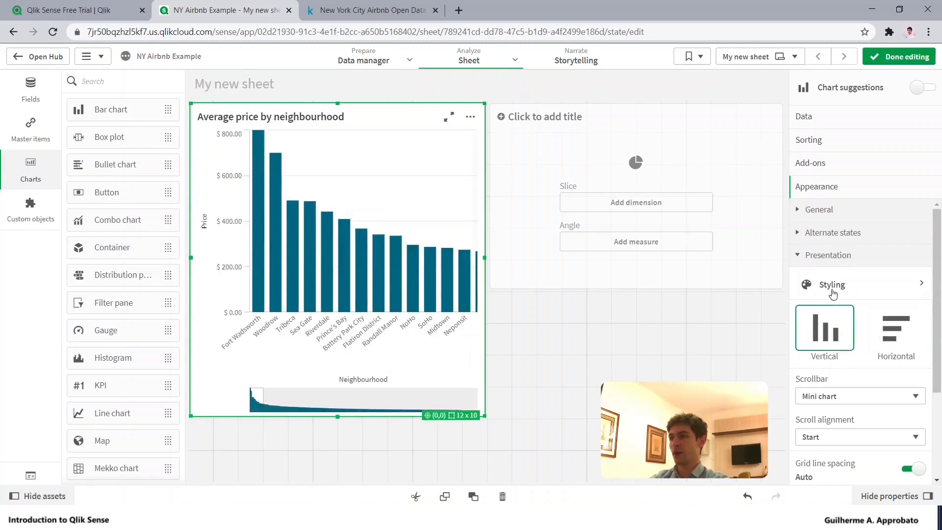
click(833, 285)
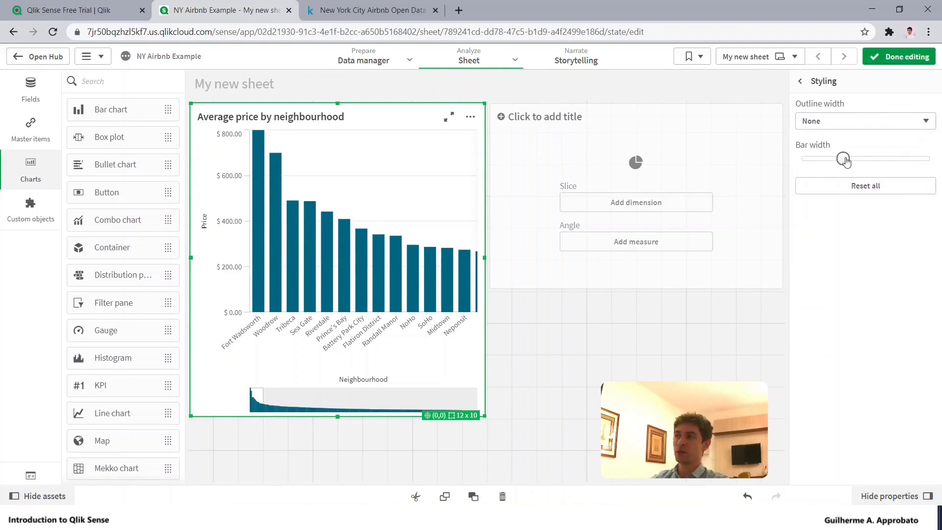
drag(844, 159, 880, 159)
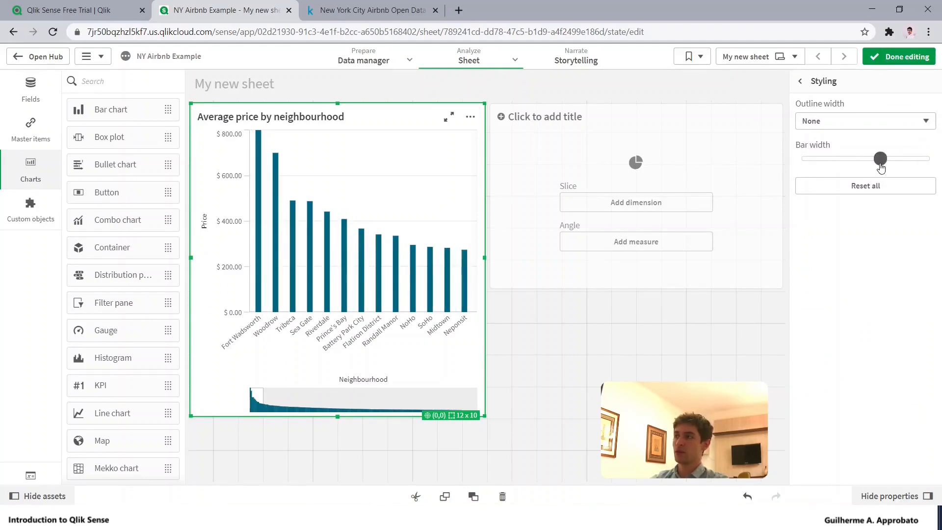
click(866, 121)
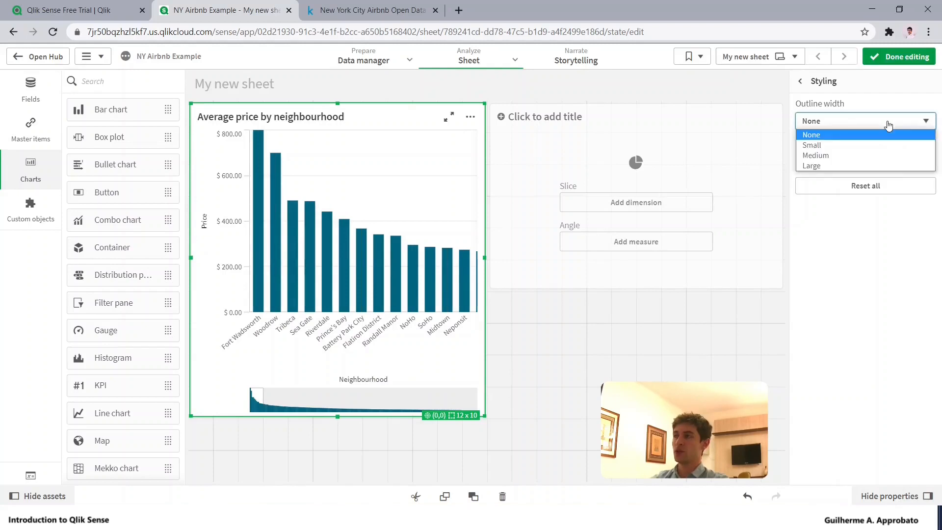
mouse_move(864, 166)
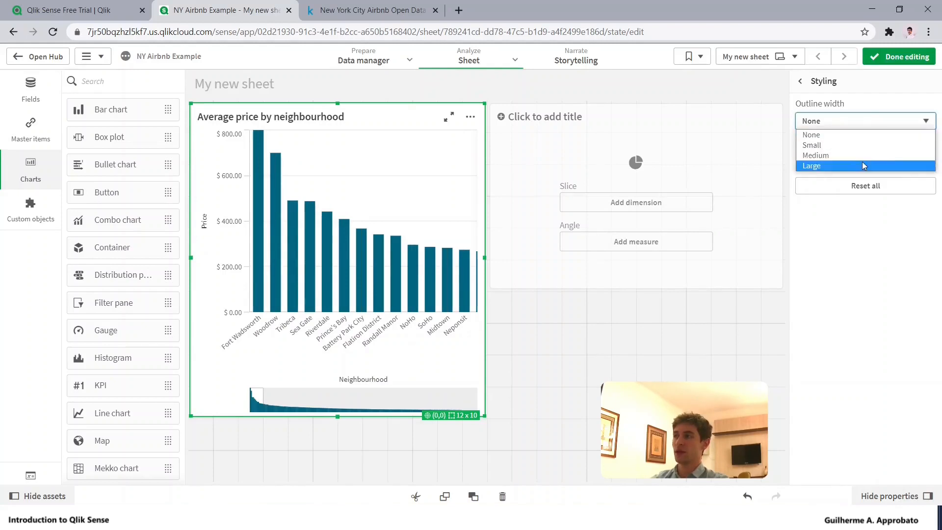
click(824, 166)
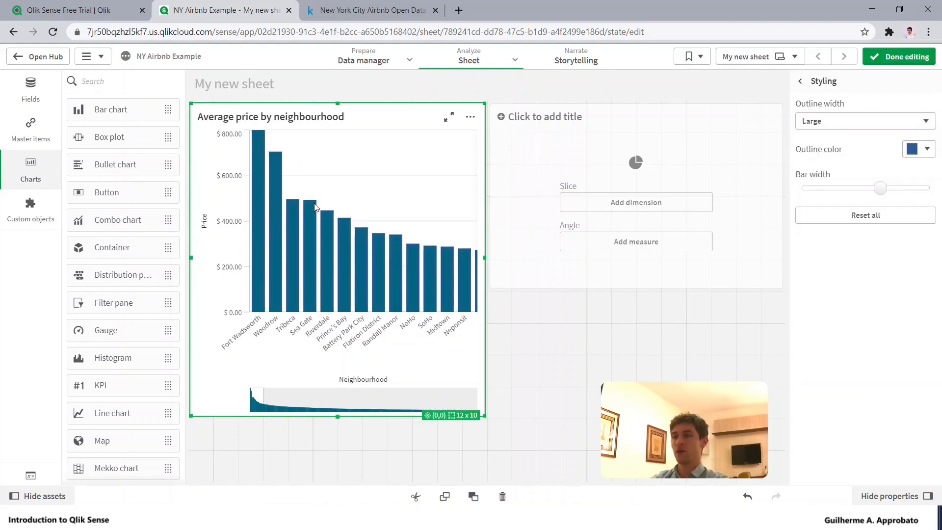
click(913, 149)
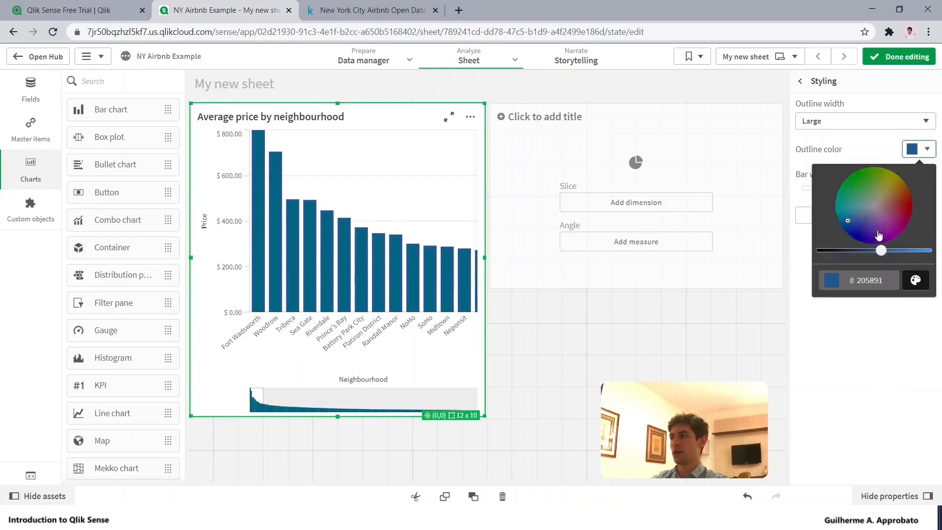
click(908, 206)
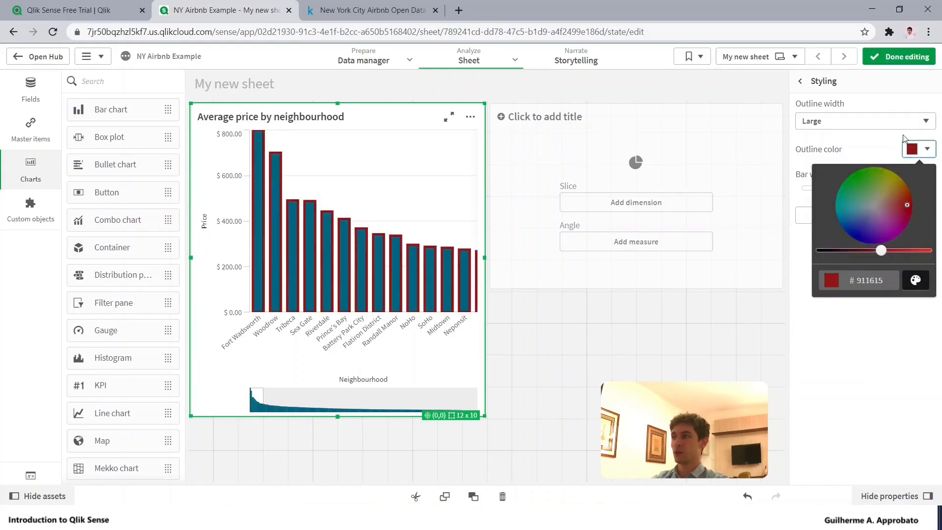
click(866, 120)
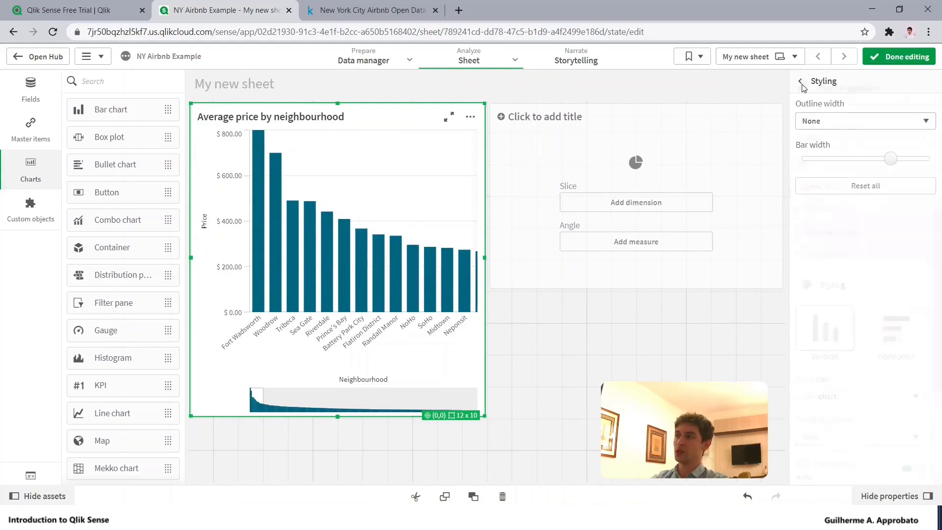
click(801, 81)
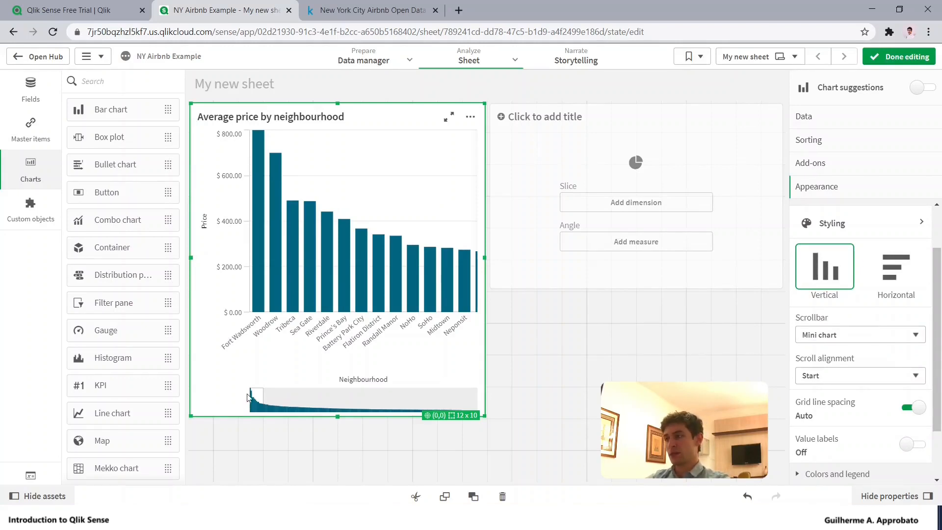
Try Bar, None and Mini chart scrollbars, align scrolling to End, and leave edit mode.
click(861, 334)
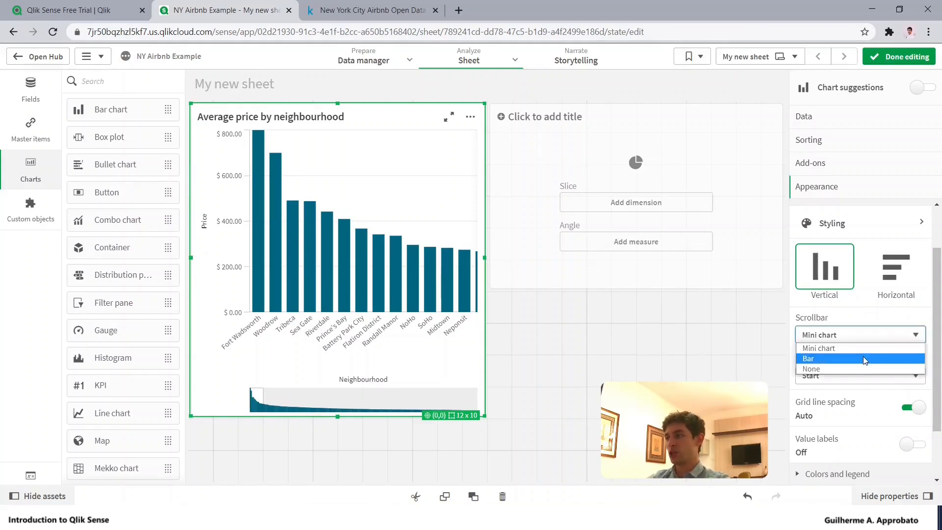
click(808, 358)
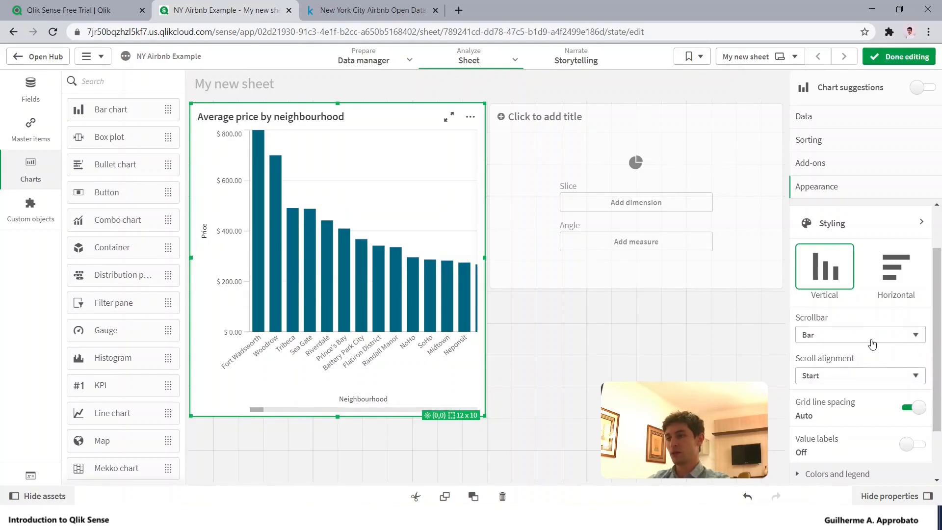
click(860, 334)
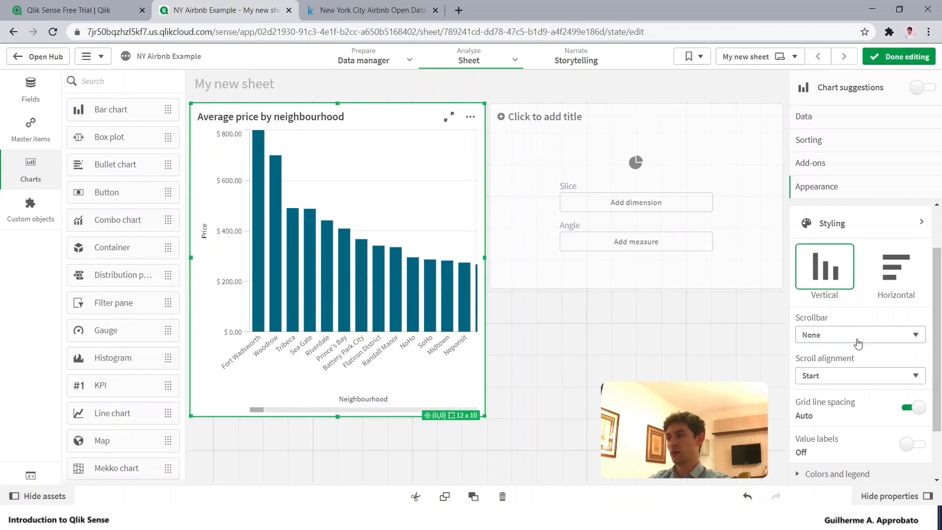
click(860, 335)
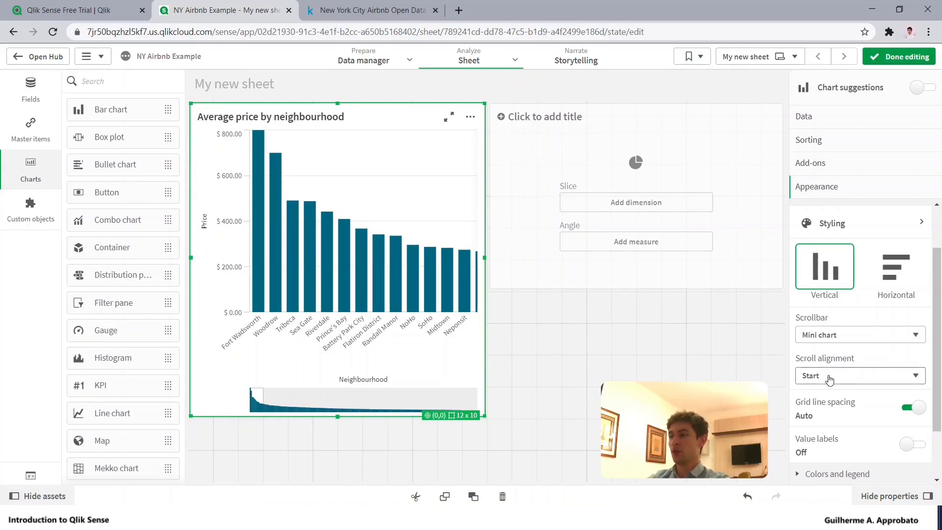
click(860, 375)
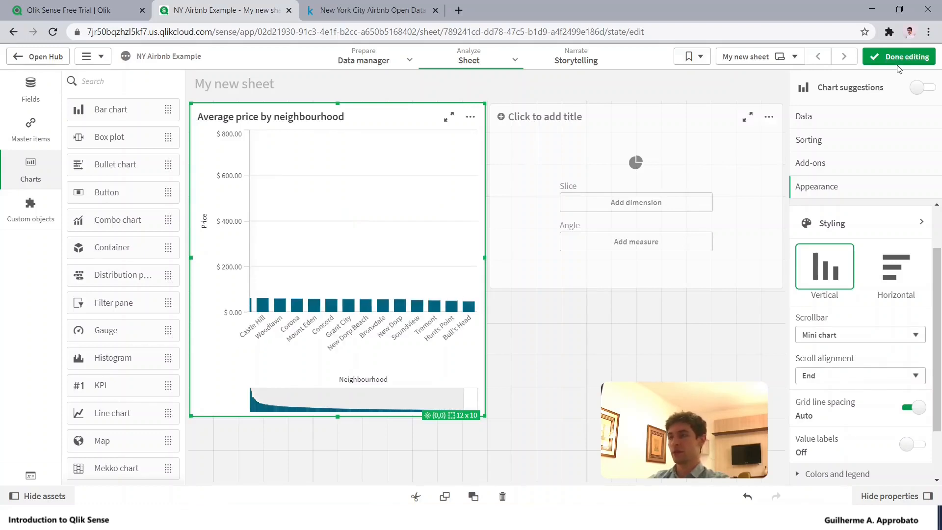
click(907, 56)
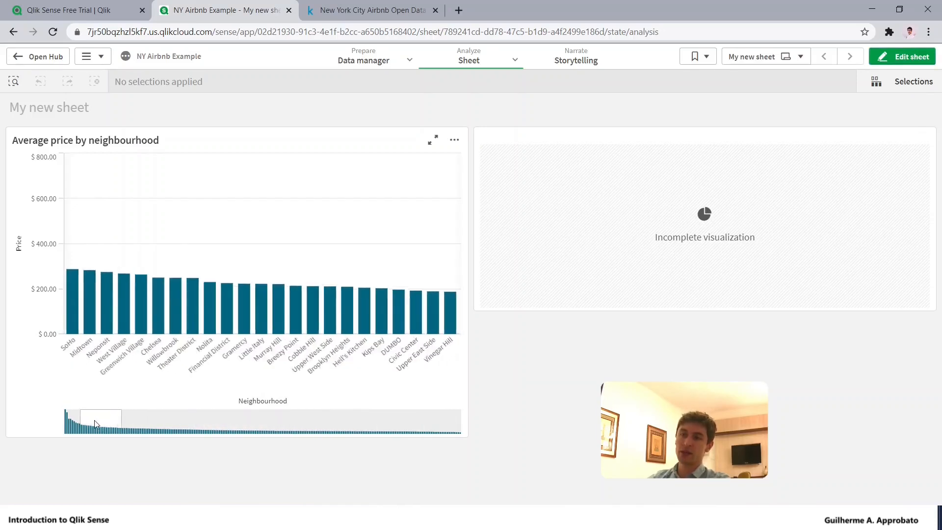
Put the sheet back into edit mode.
click(902, 56)
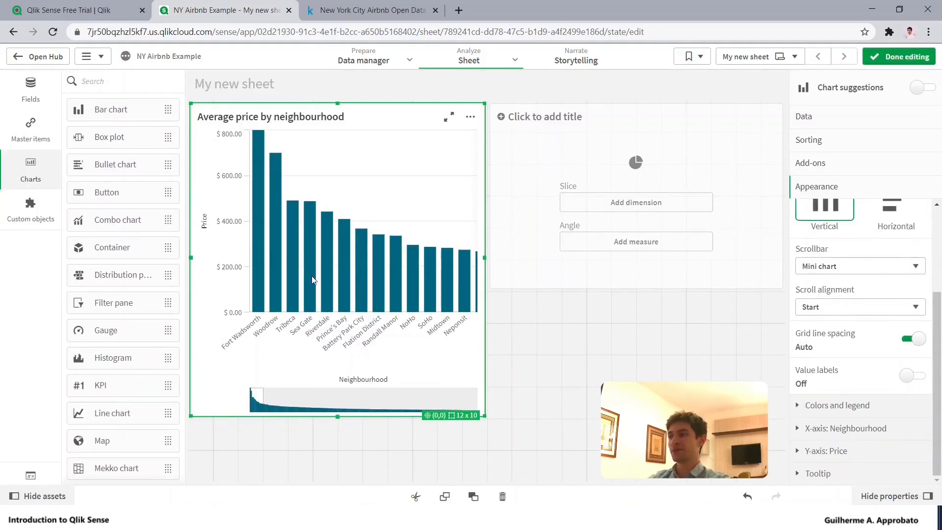
mouse_move(251, 277)
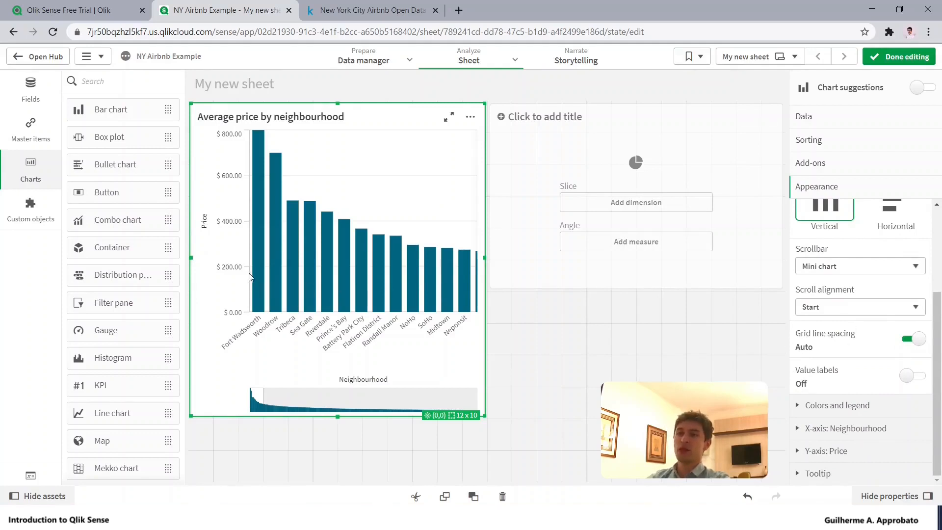
mouse_move(311, 181)
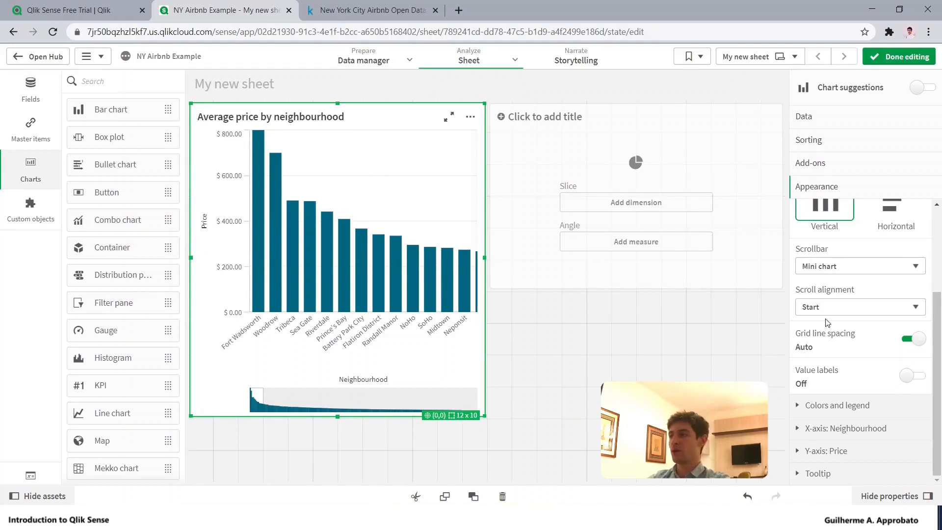
Set grid line spacing to Custom with 'No lines'.
click(912, 338)
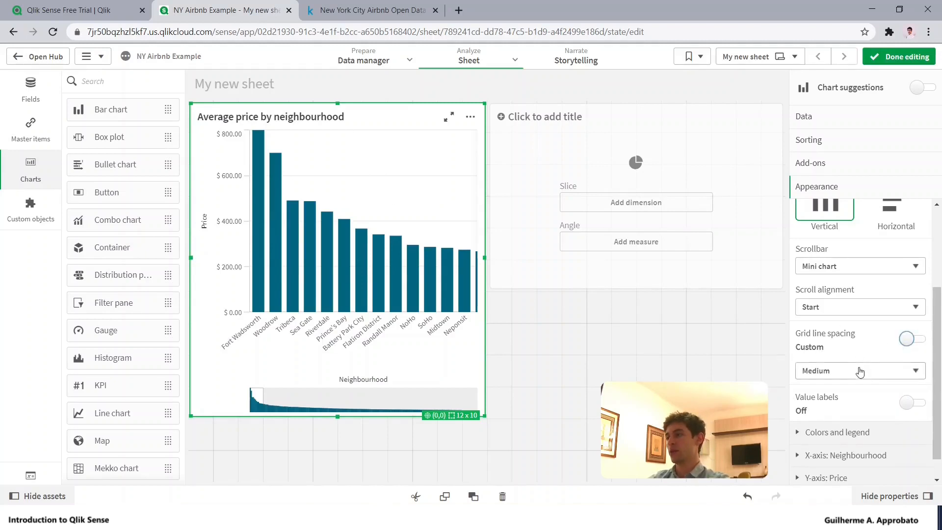
click(861, 371)
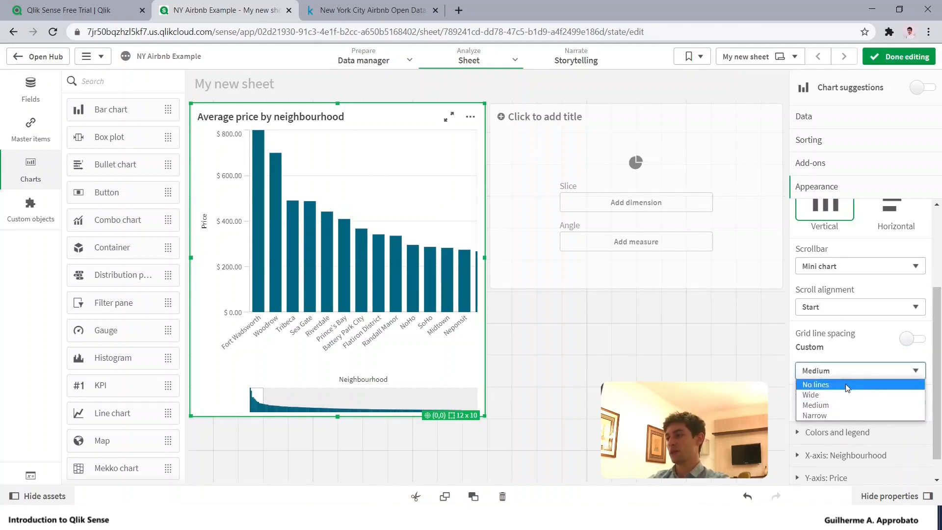
click(816, 385)
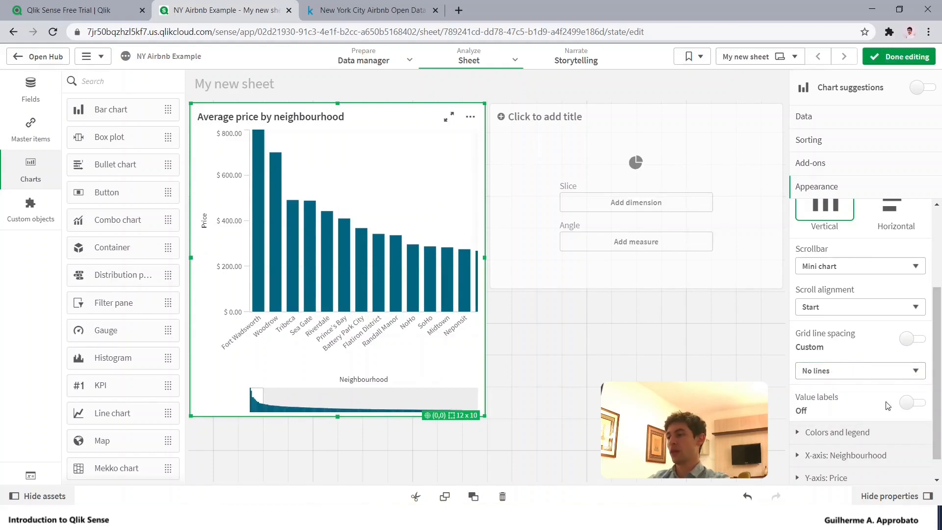
Turn on value labels so each bar shows its price.
click(912, 403)
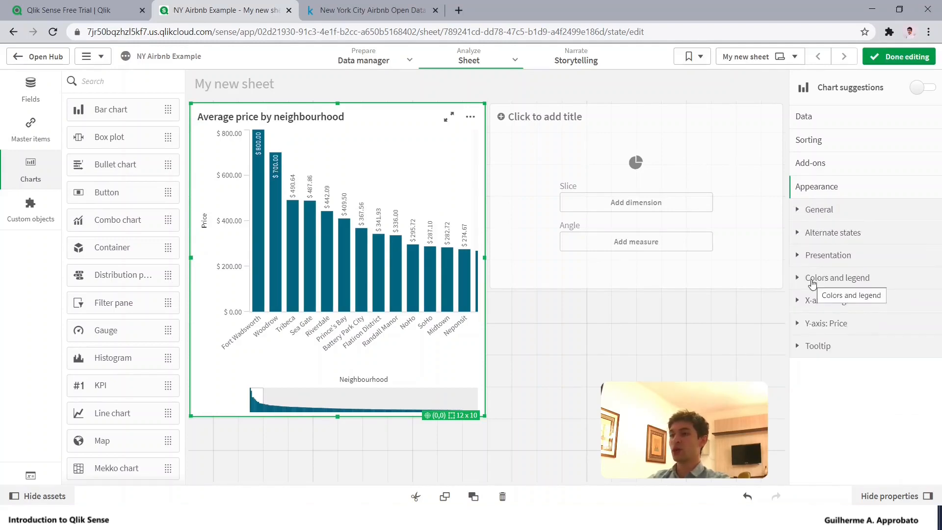
Turn off Auto colors and give all bars a single light purple colour.
click(837, 278)
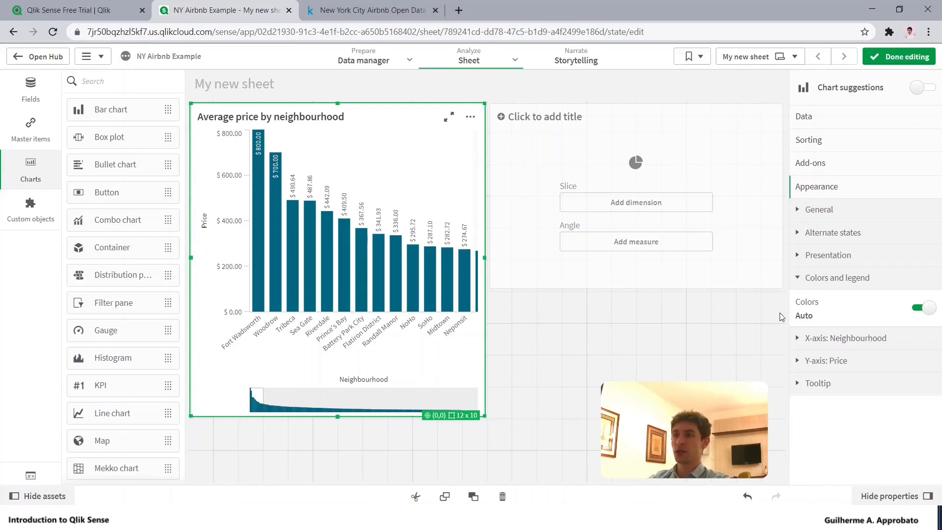
mouse_move(877, 314)
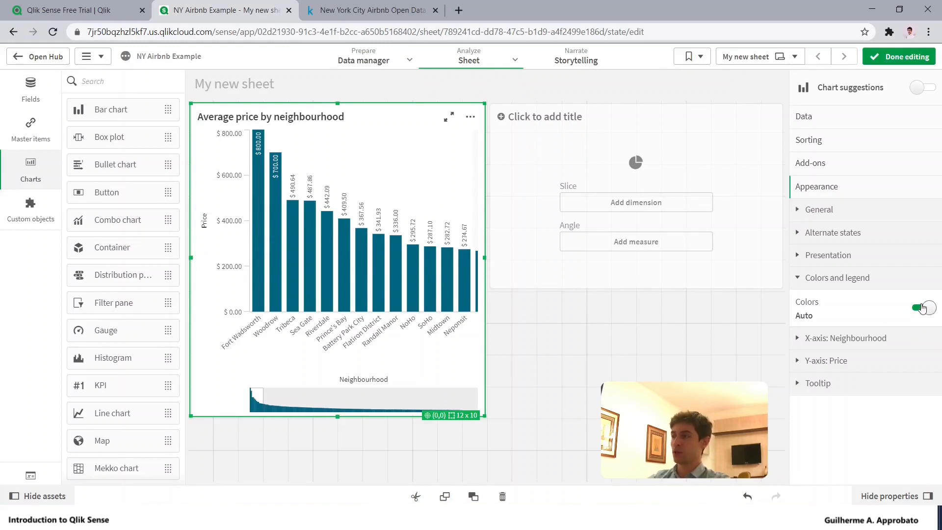
click(921, 307)
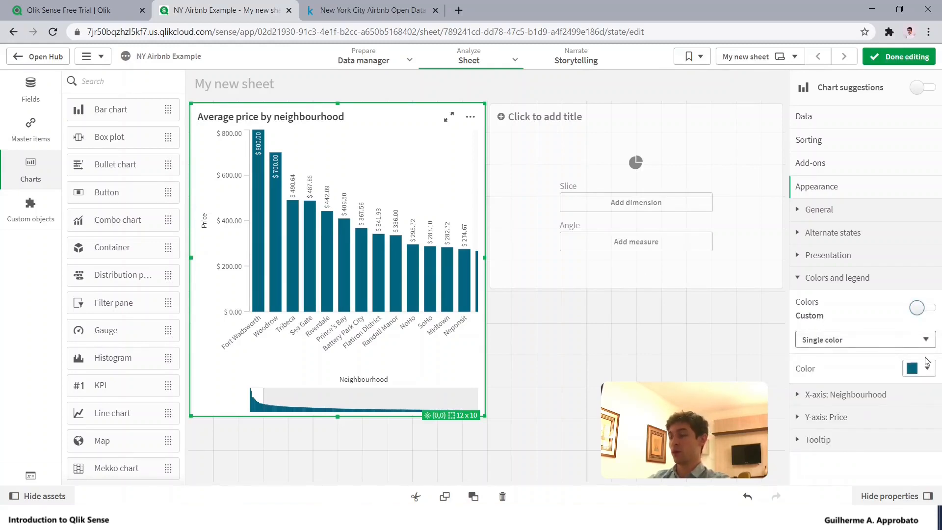
click(918, 368)
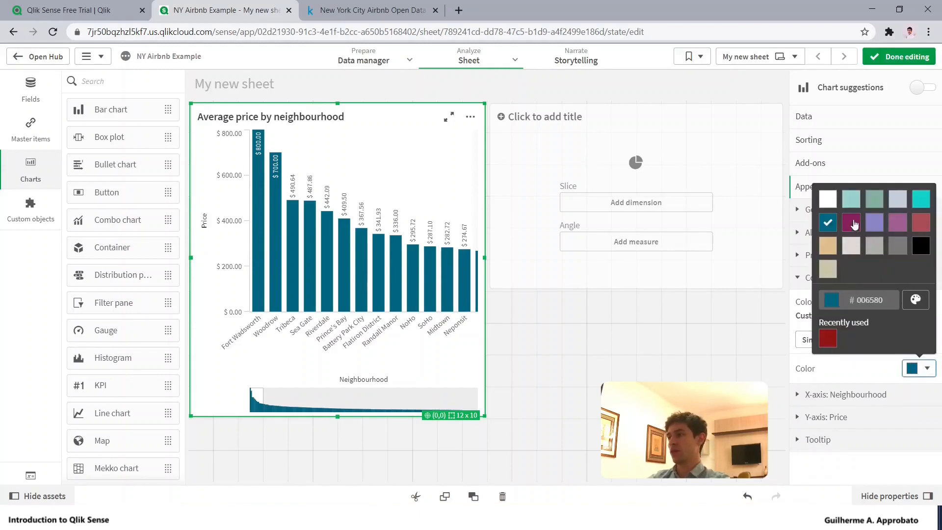
click(851, 223)
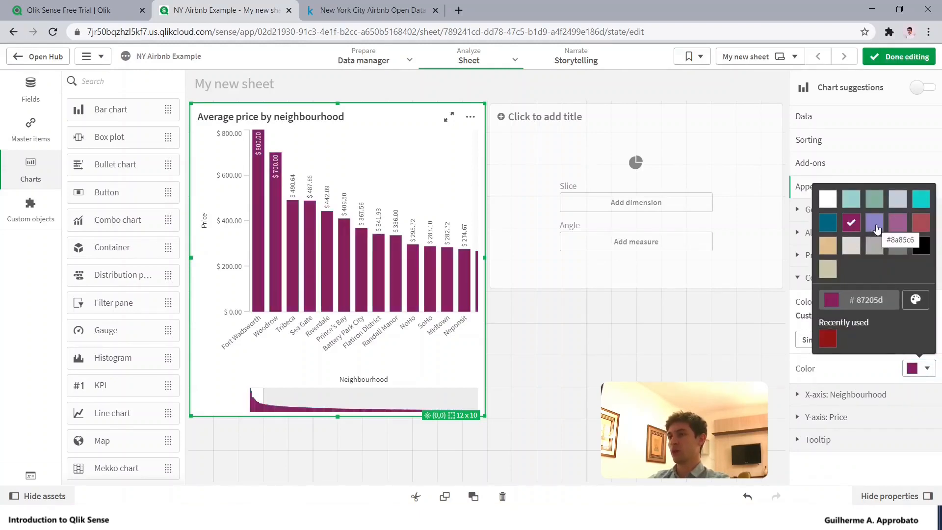
click(874, 223)
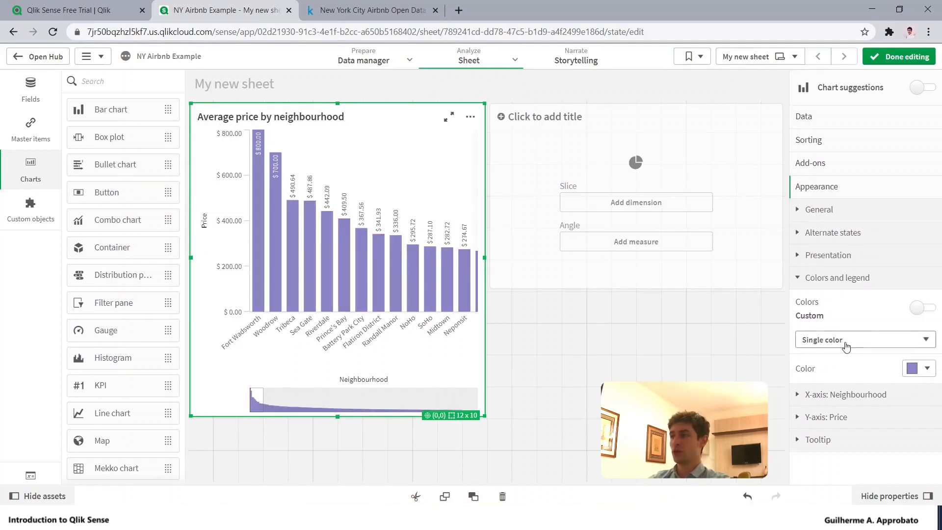
Colour bars by neighbourhood_group with persistent colours, then finish editing.
click(865, 339)
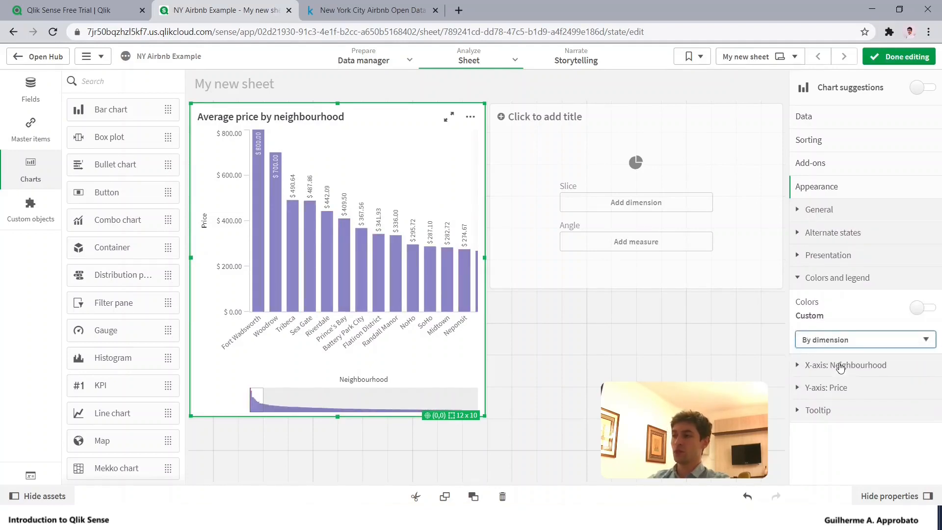
click(865, 340)
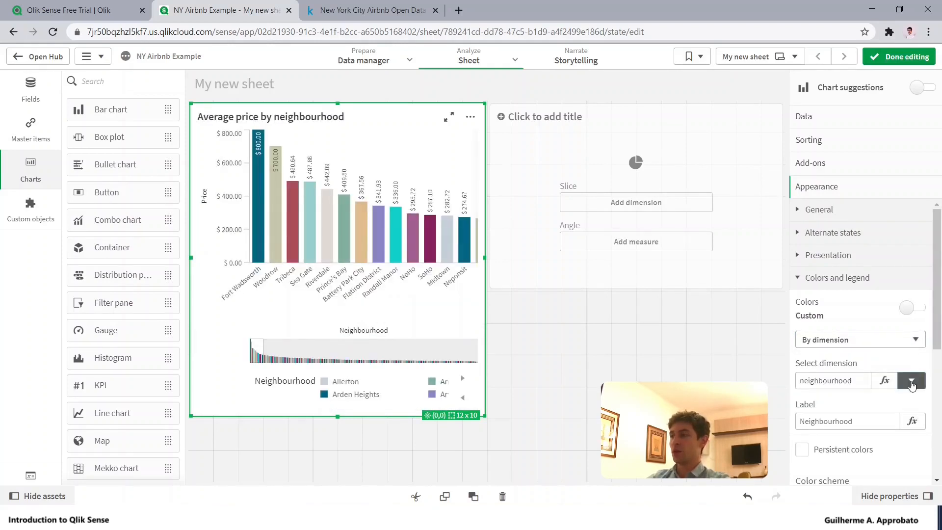
click(912, 380)
text(nei)
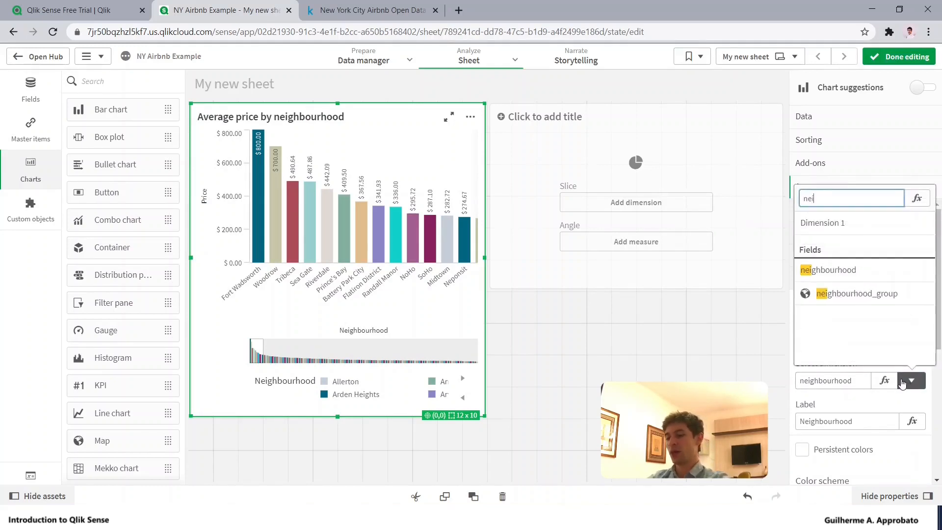
click(857, 293)
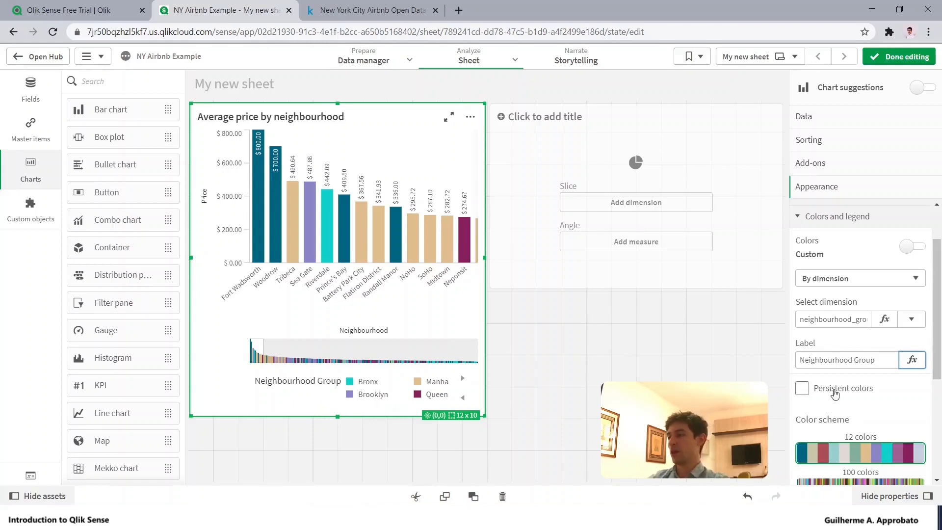
click(803, 388)
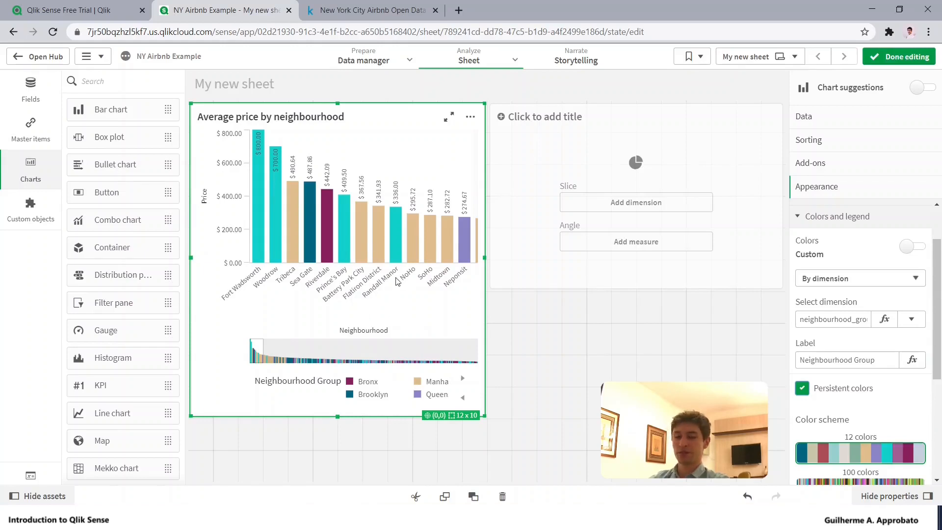
click(904, 56)
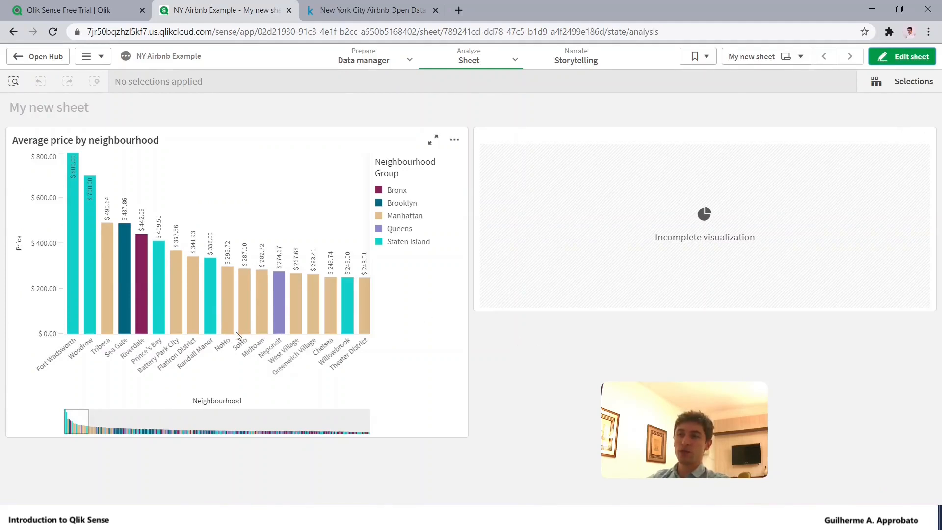
mouse_move(410, 217)
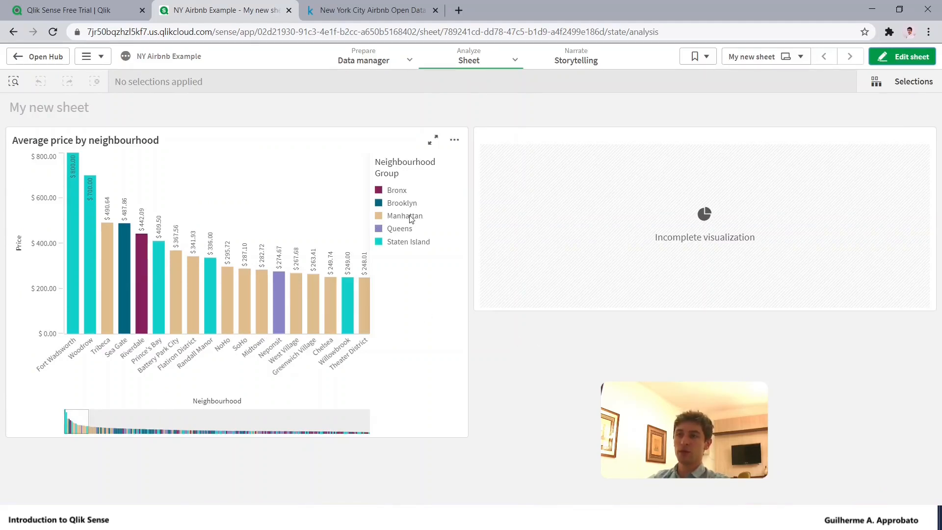
click(404, 216)
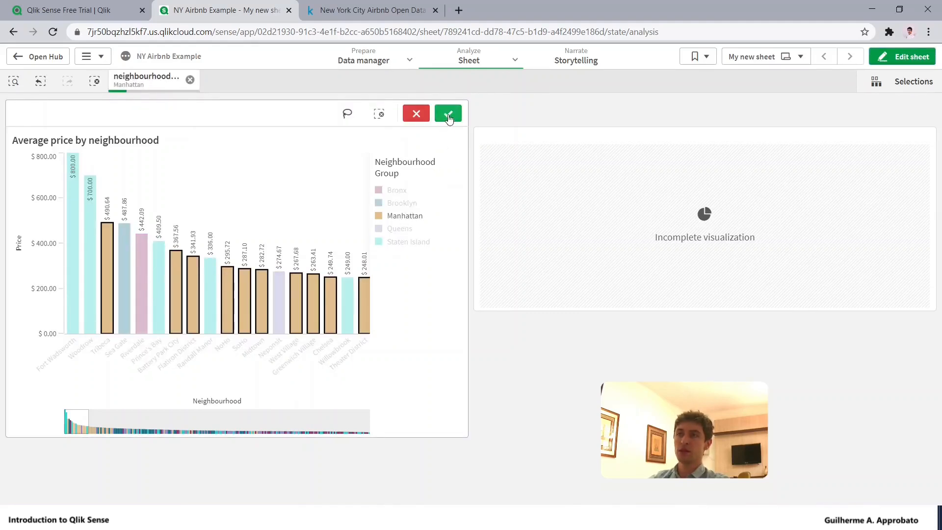
mouse_move(415, 122)
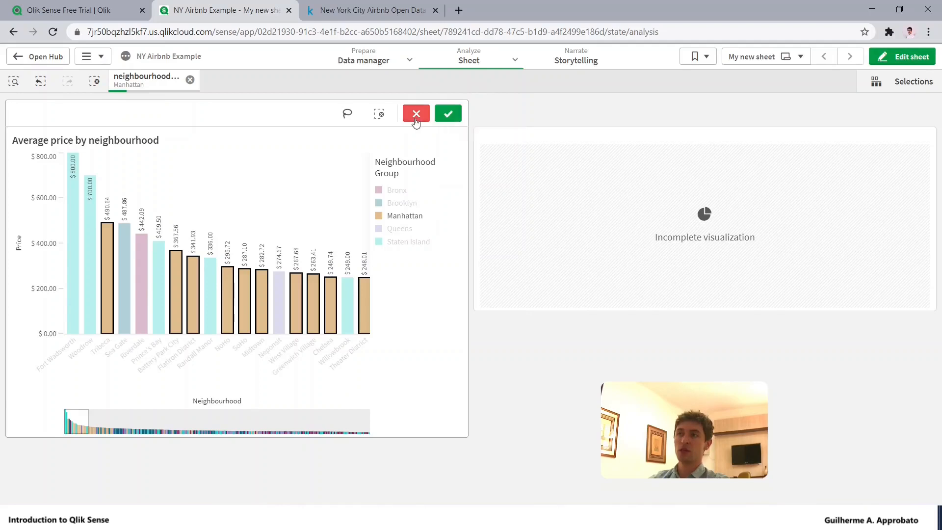
mouse_move(416, 117)
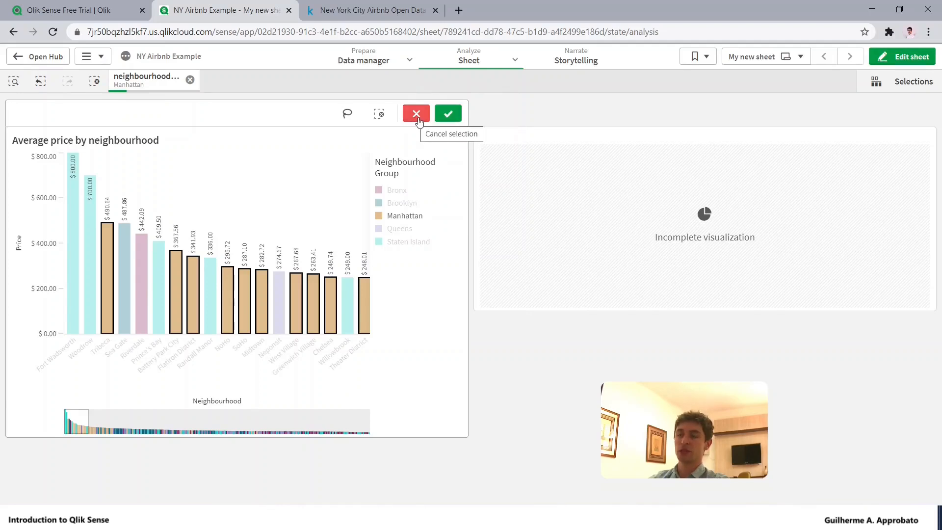
click(416, 114)
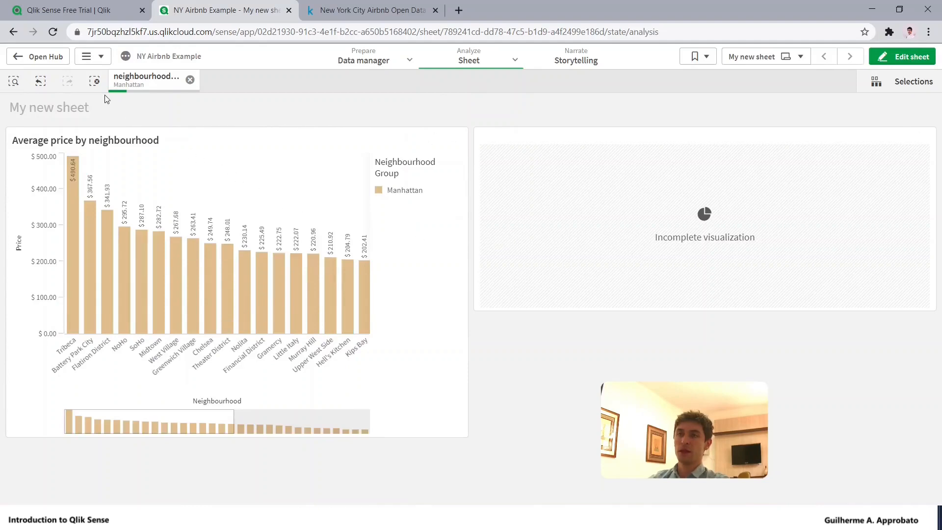
mouse_move(149, 76)
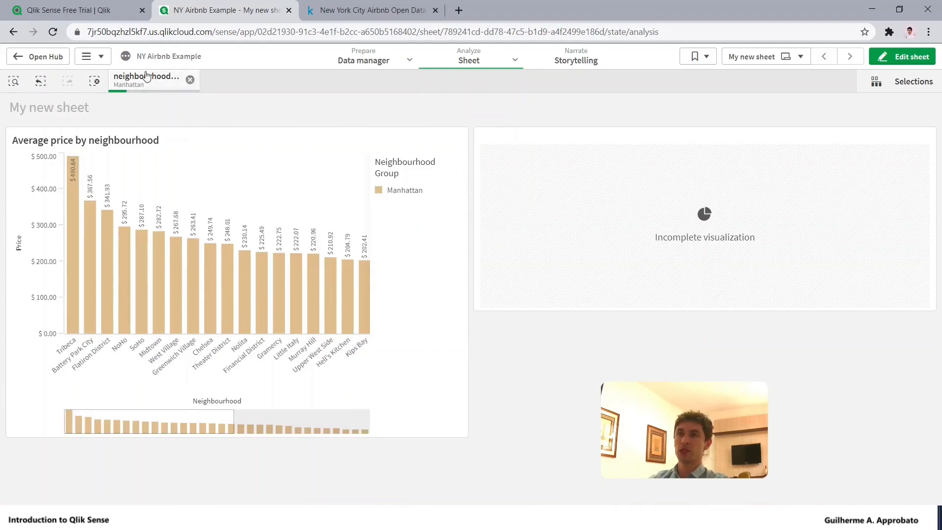
mouse_move(151, 88)
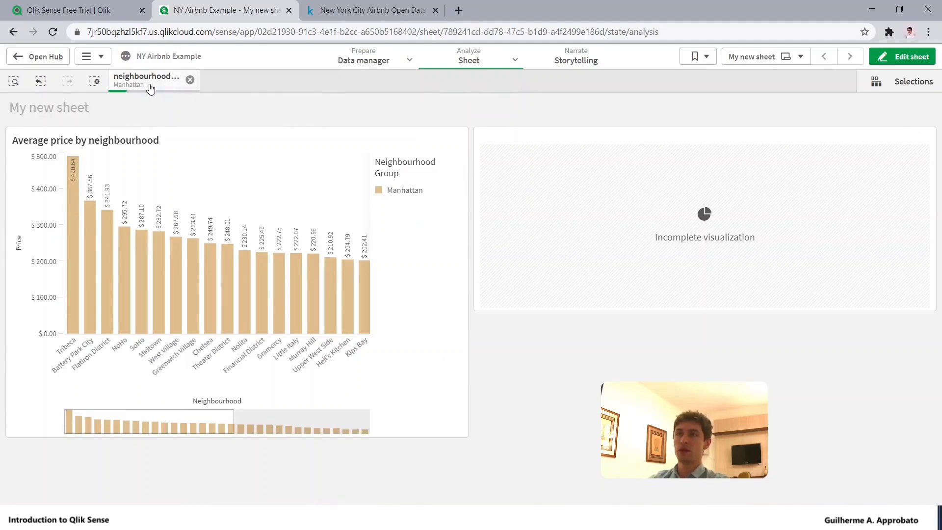
mouse_move(95, 81)
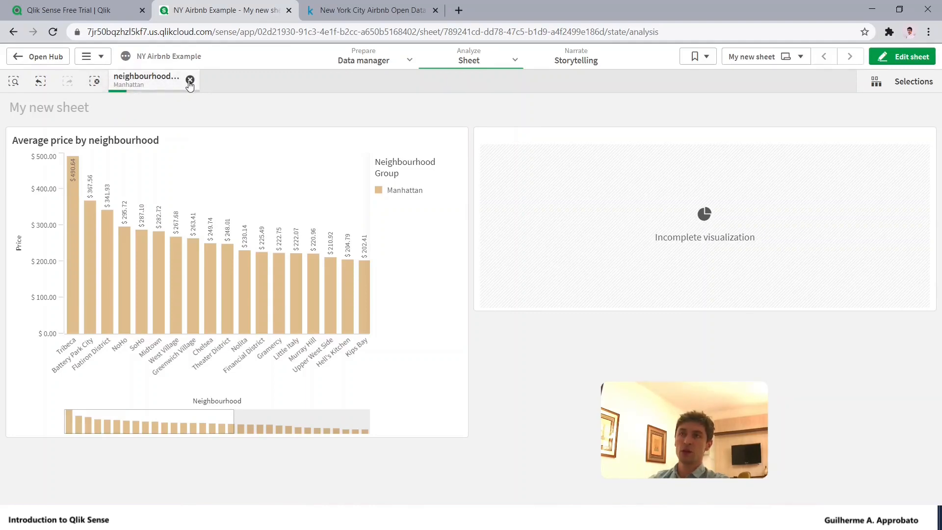
mouse_move(190, 81)
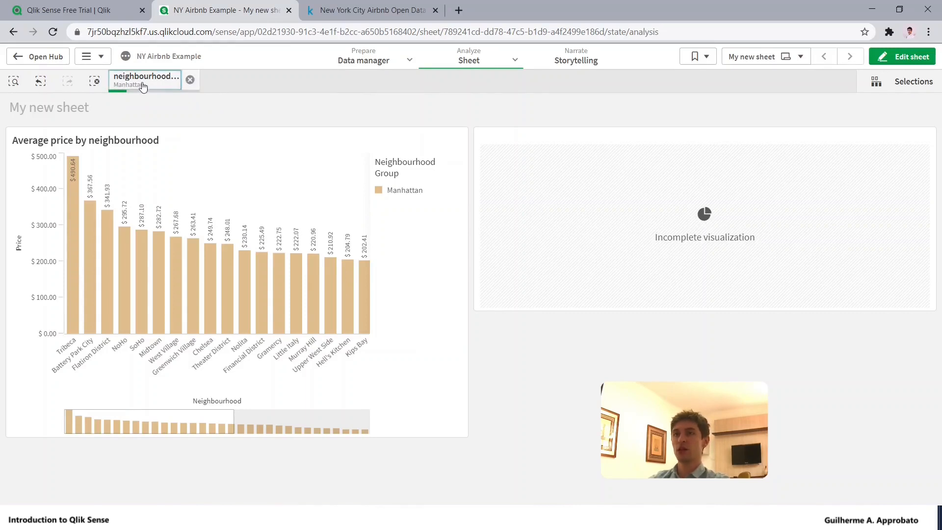
click(146, 81)
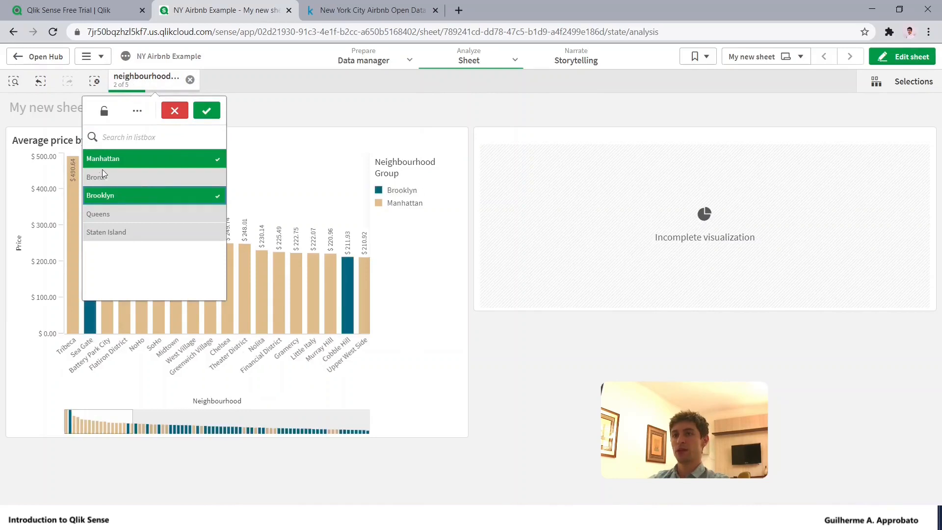
click(206, 110)
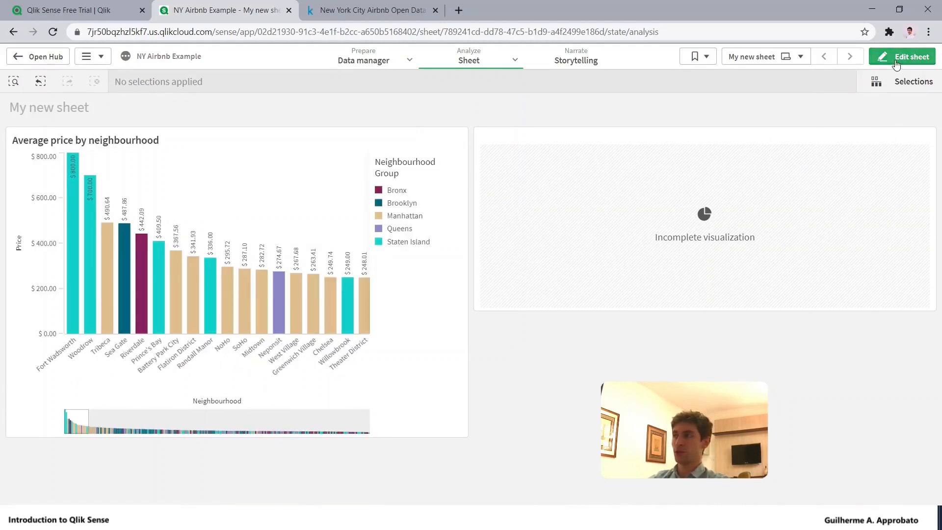
Re-enter edit mode and switch the bar colouring mode to By measure.
click(902, 56)
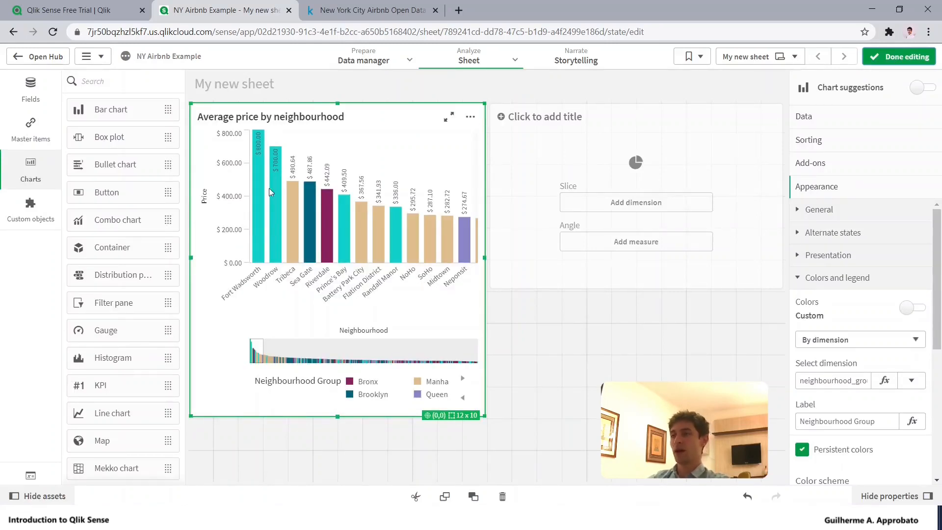
mouse_move(350, 232)
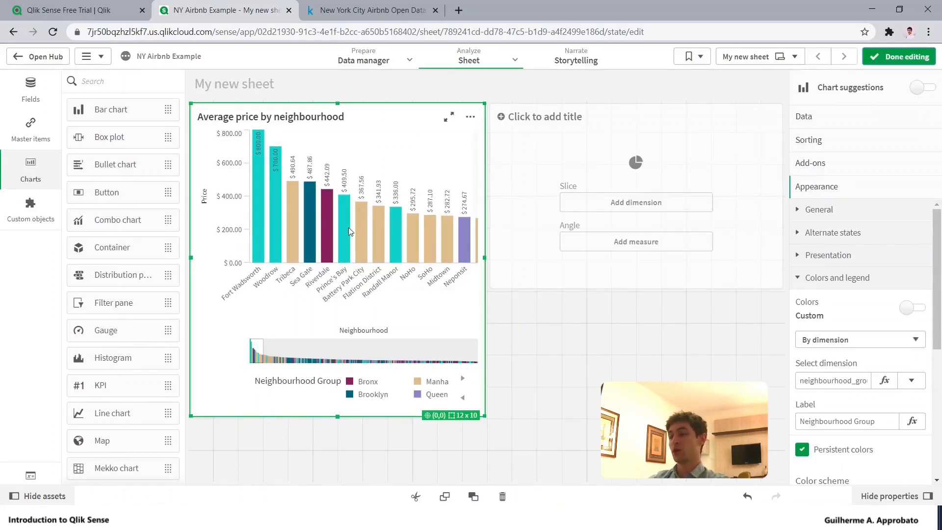
mouse_move(740, 317)
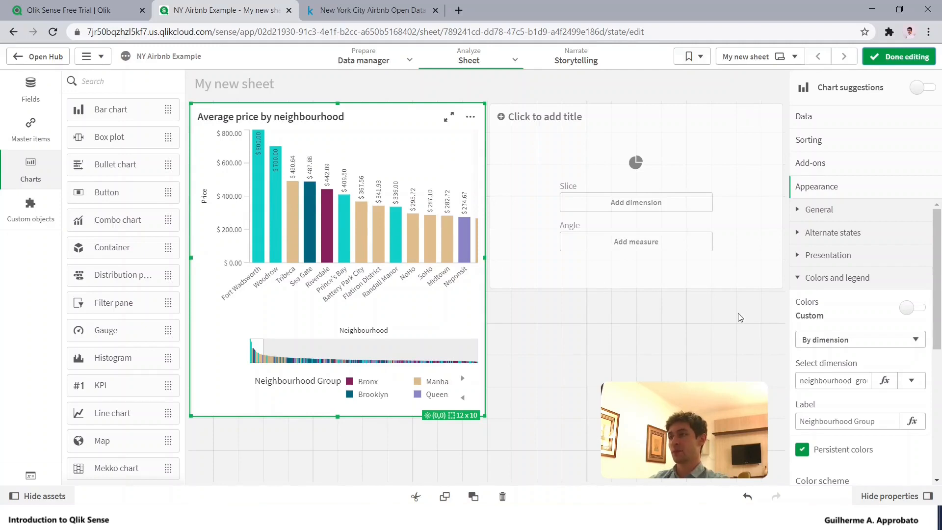
click(860, 340)
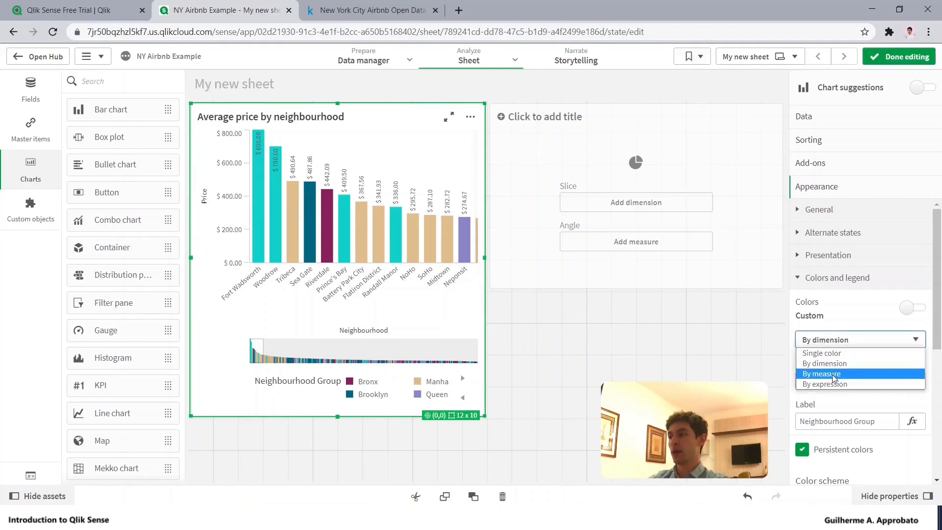
mouse_move(840, 376)
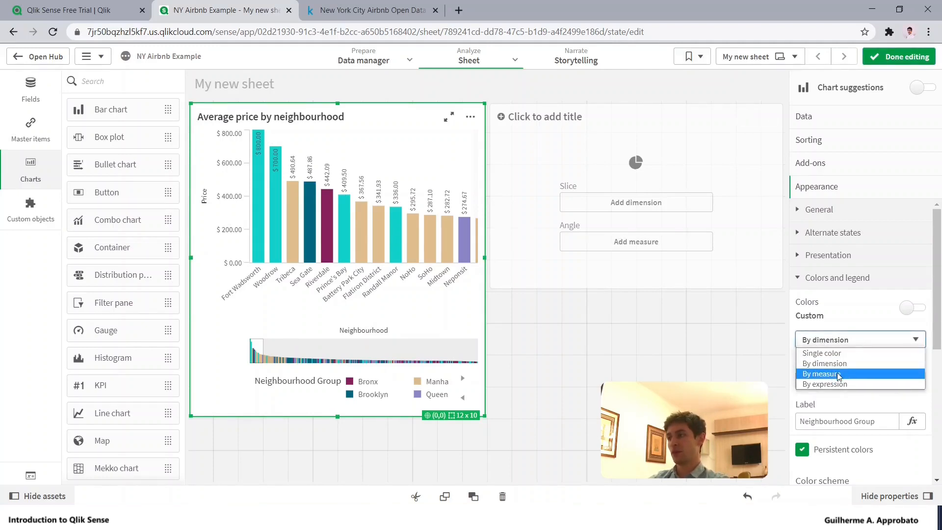
click(821, 373)
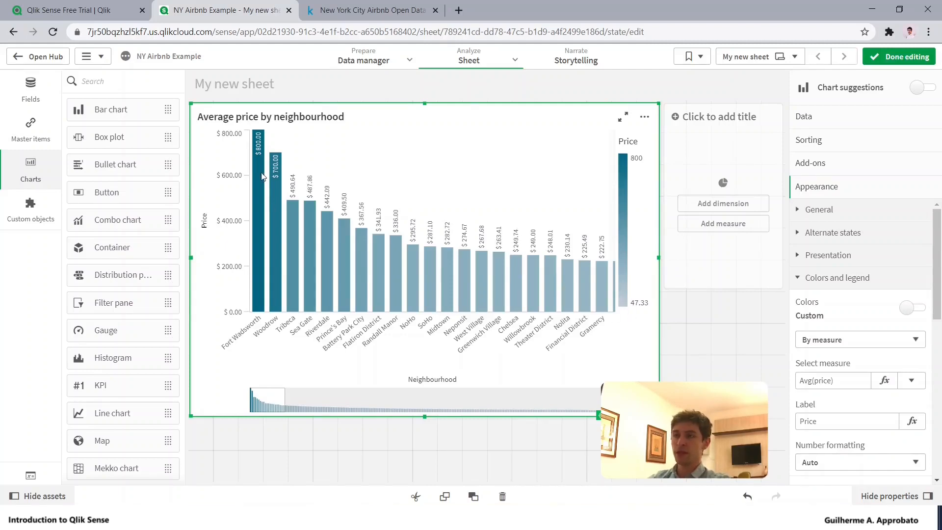
mouse_move(430, 301)
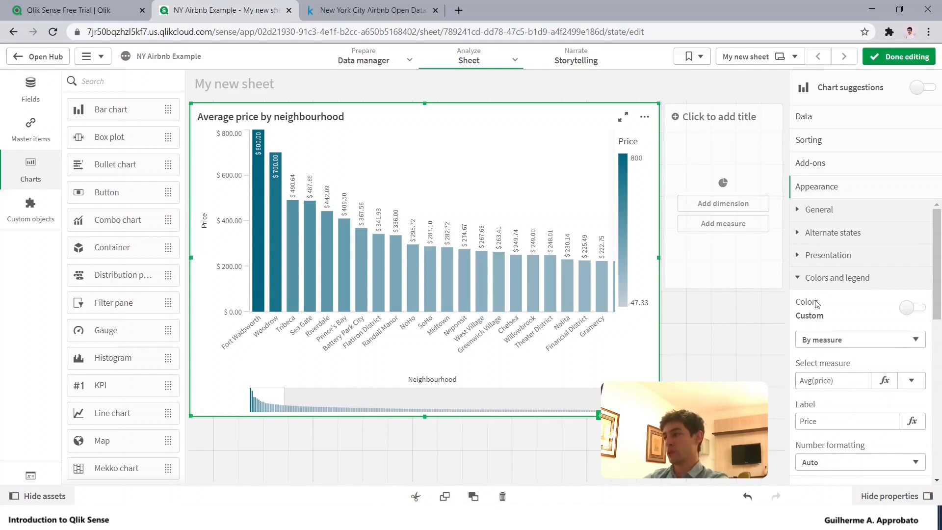
Shade bars by Count(id) and relabel the colour legend 'Number os listings'.
click(912, 381)
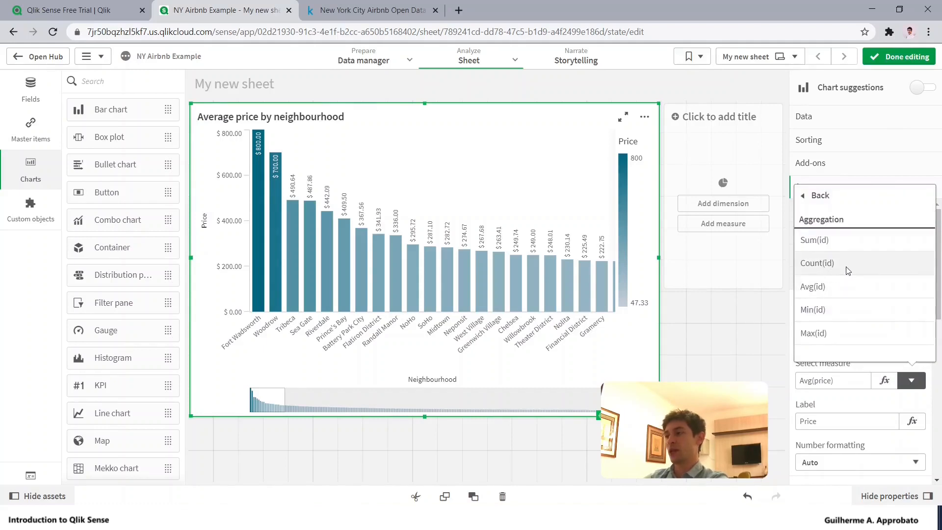
click(818, 264)
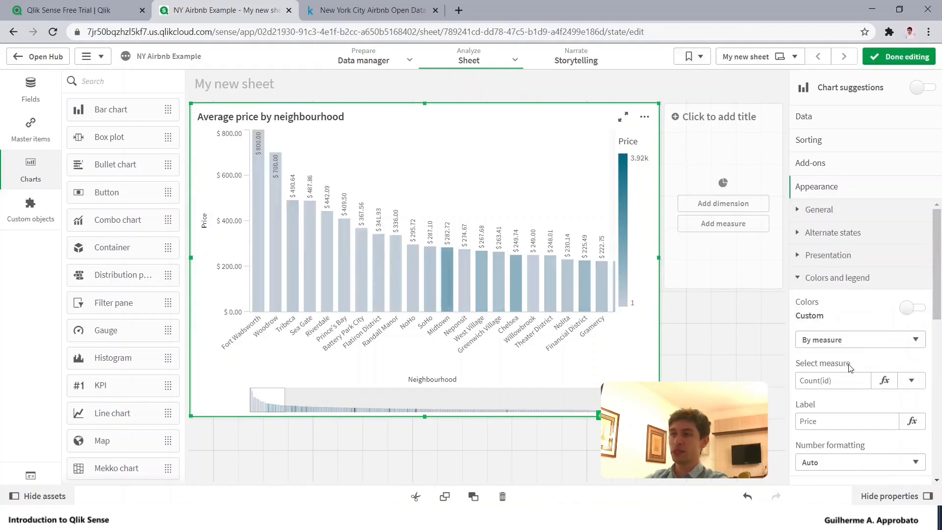
click(833, 381)
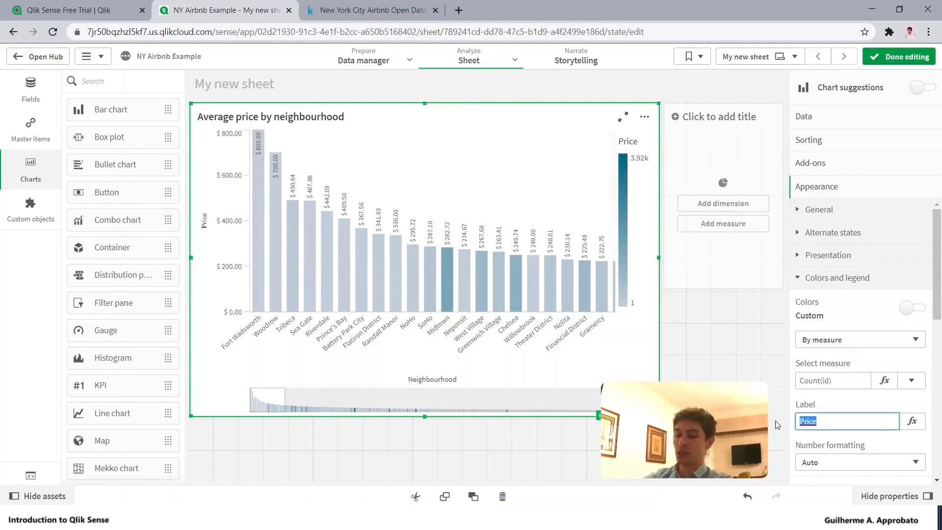
text(Number os listings)
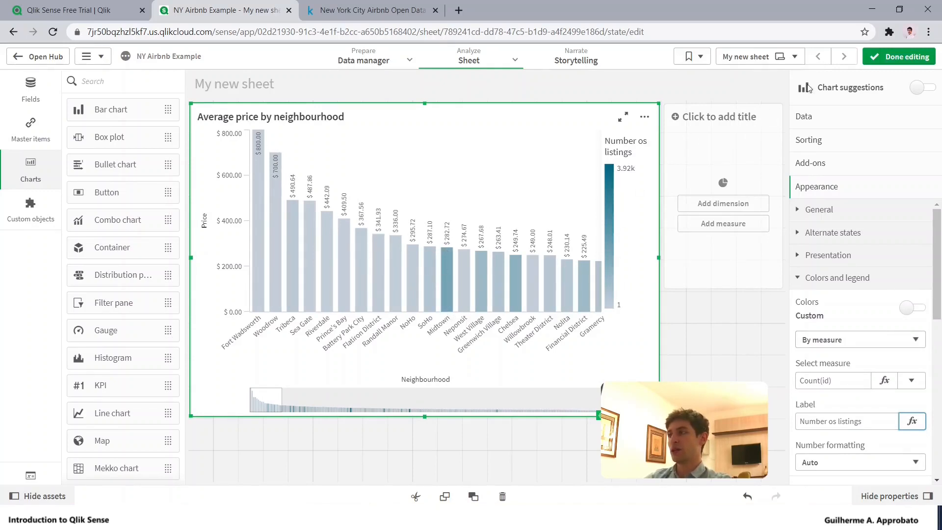
Close edit mode, briefly reopen editing, then close it again to view the chart.
click(906, 56)
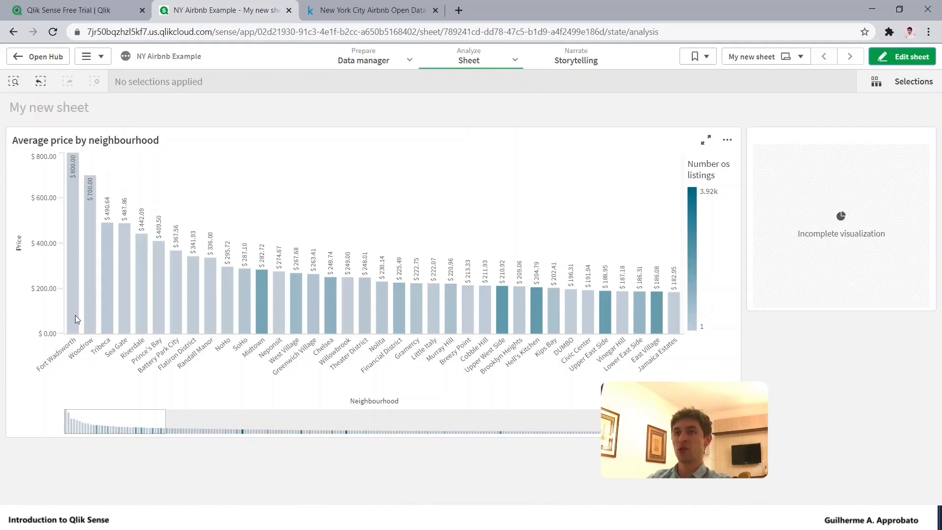
mouse_move(74, 296)
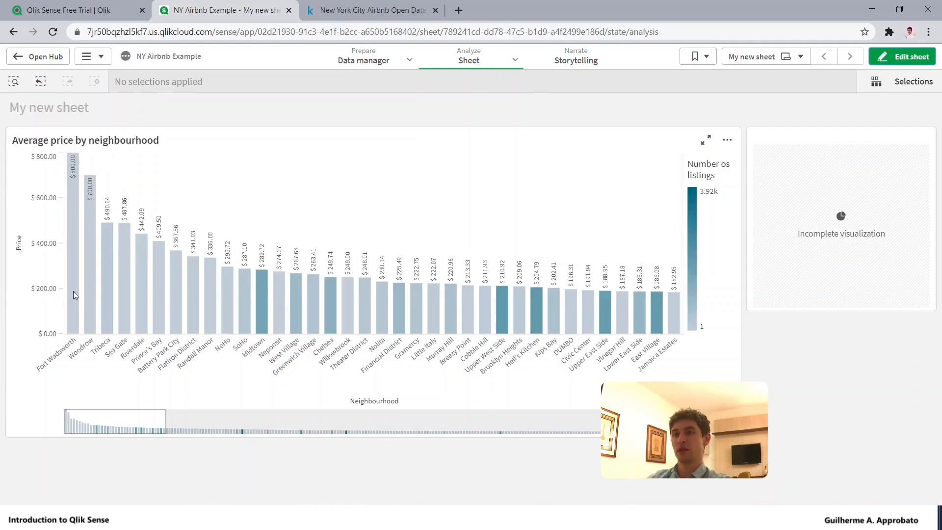
mouse_move(484, 356)
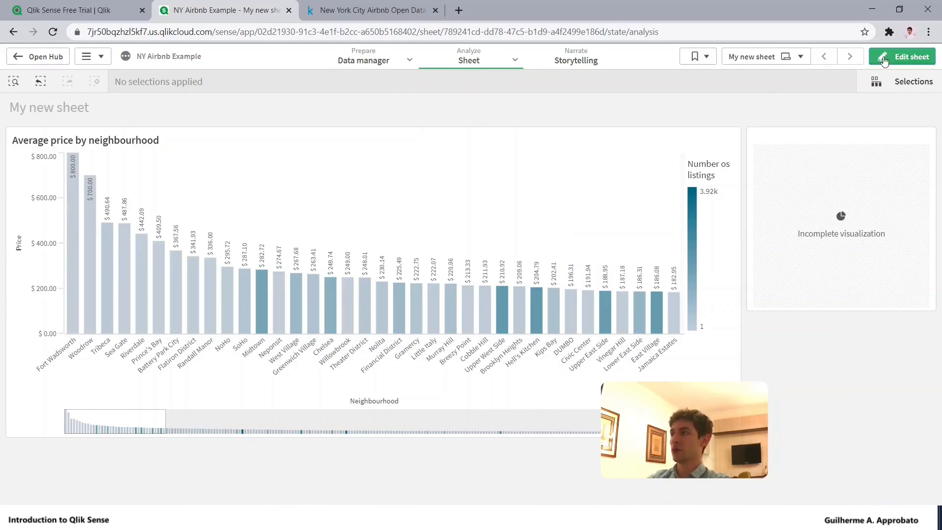
click(912, 56)
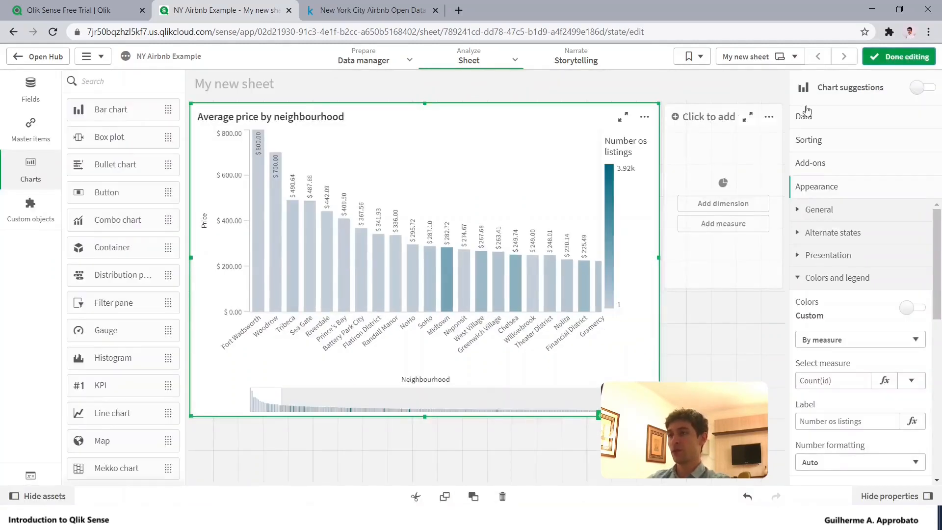
click(899, 56)
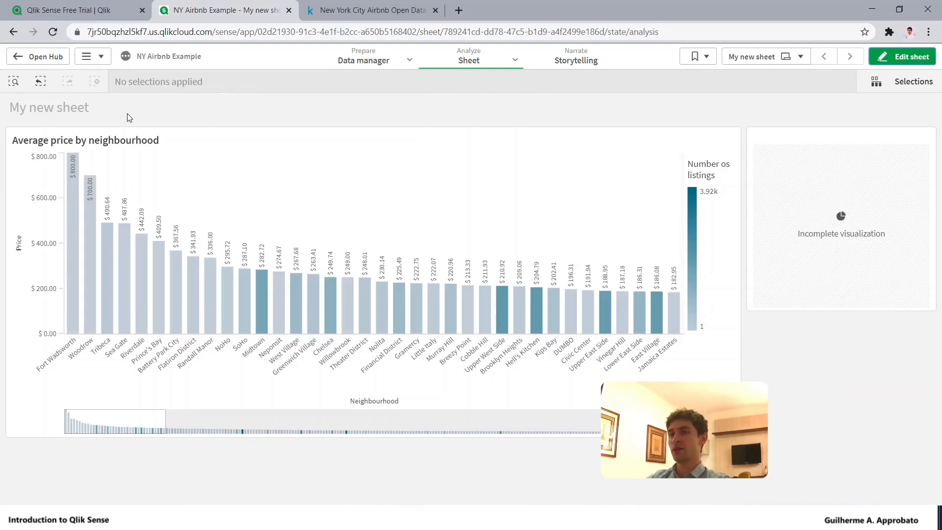
mouse_move(156, 117)
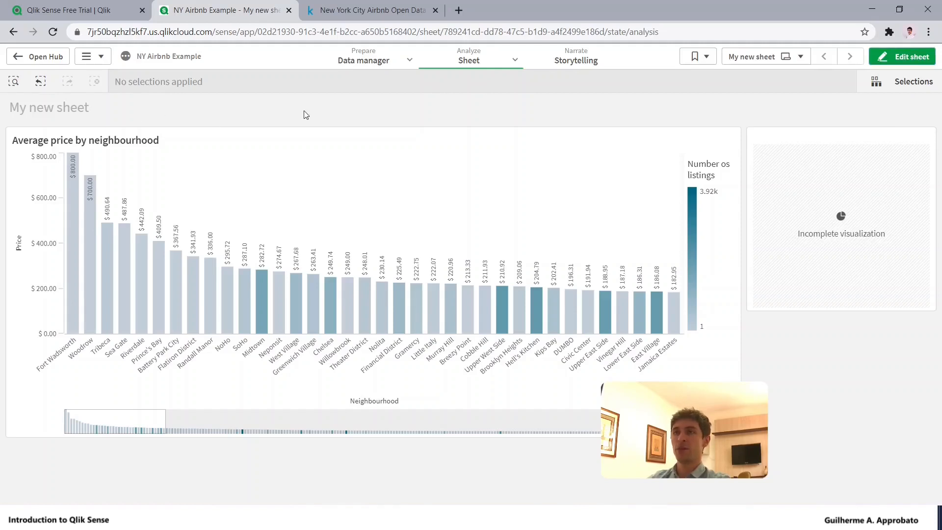
mouse_move(533, 105)
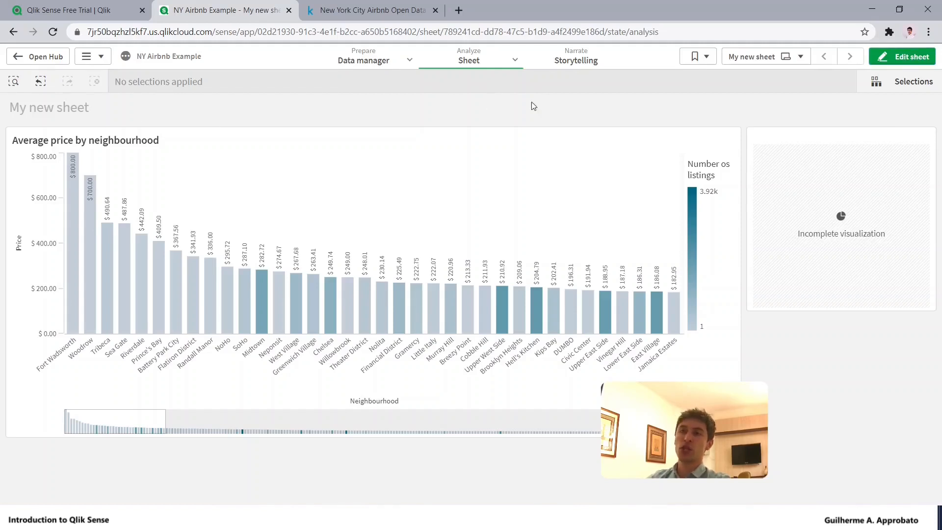
Open the app's appearance settings and apply the Sense Classic theme.
click(169, 56)
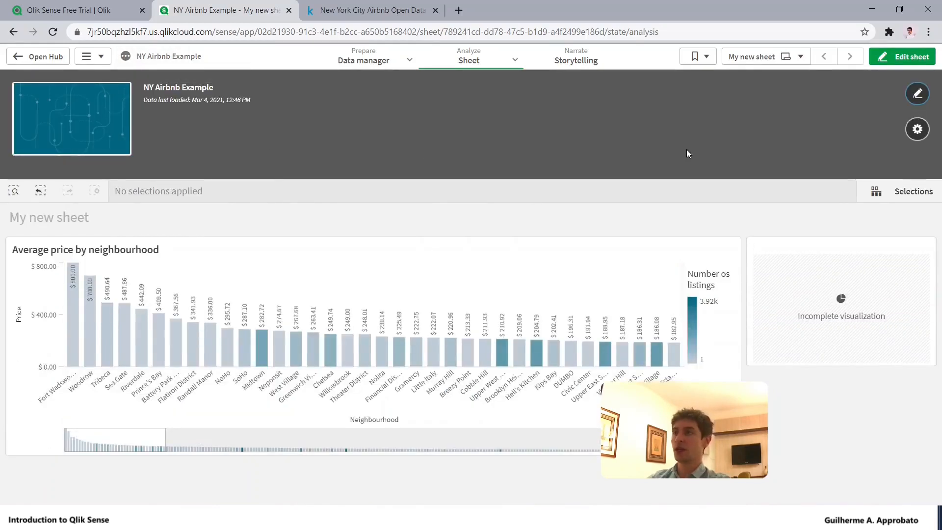
click(917, 129)
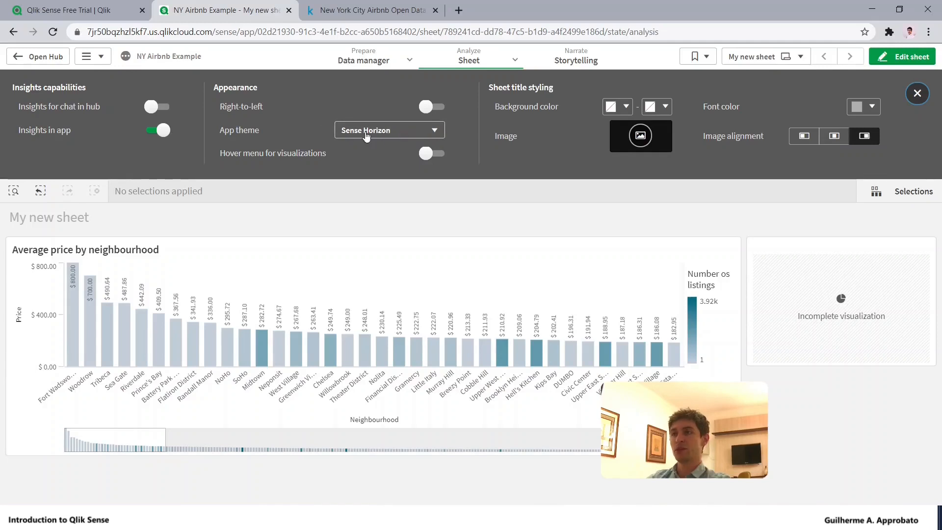
click(390, 130)
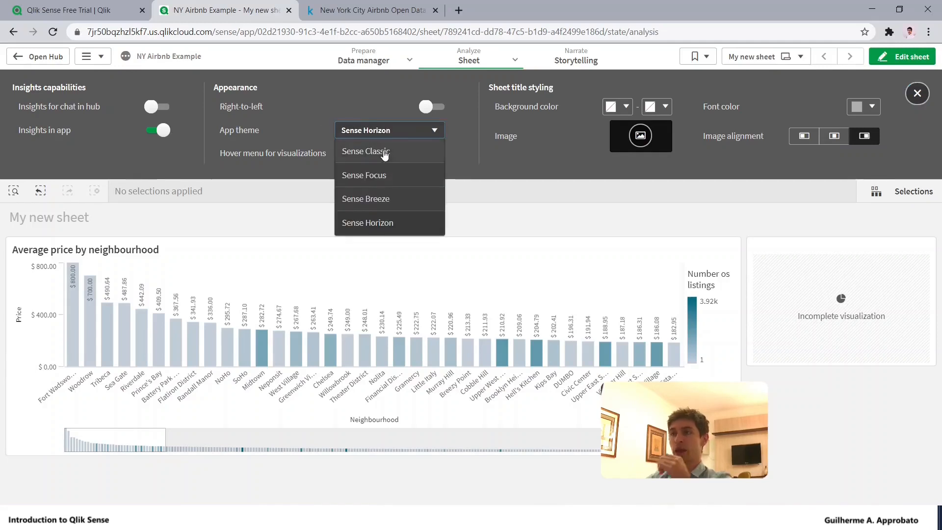
click(367, 151)
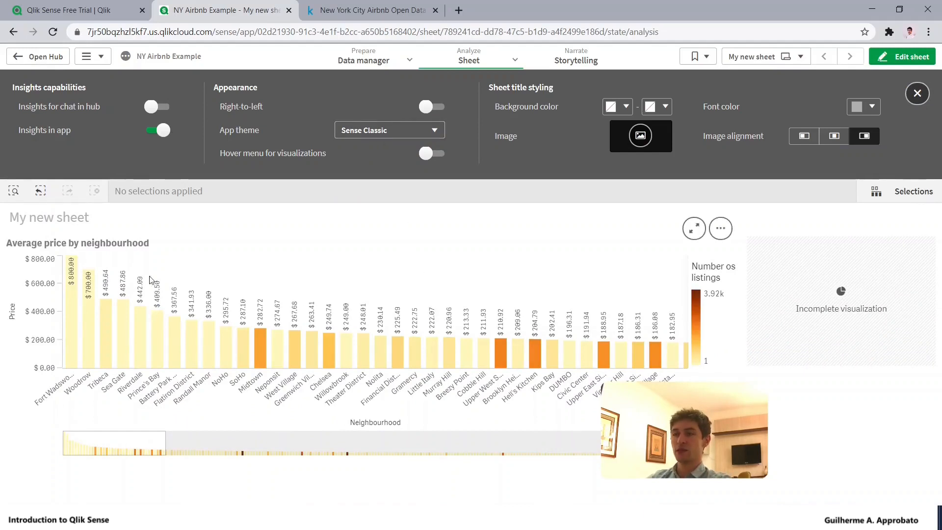
mouse_move(698, 296)
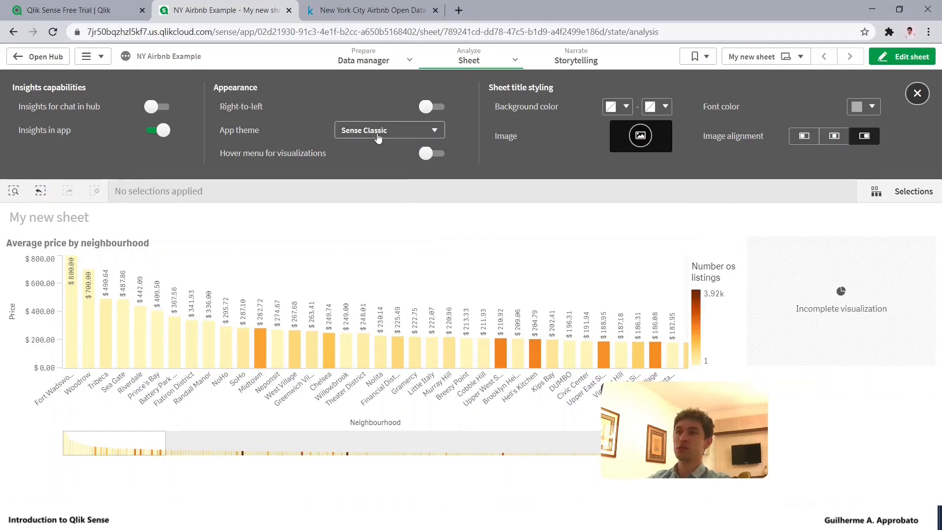
Try the Sense Focus and Sense Breeze themes, then return to Sense Classic.
click(389, 130)
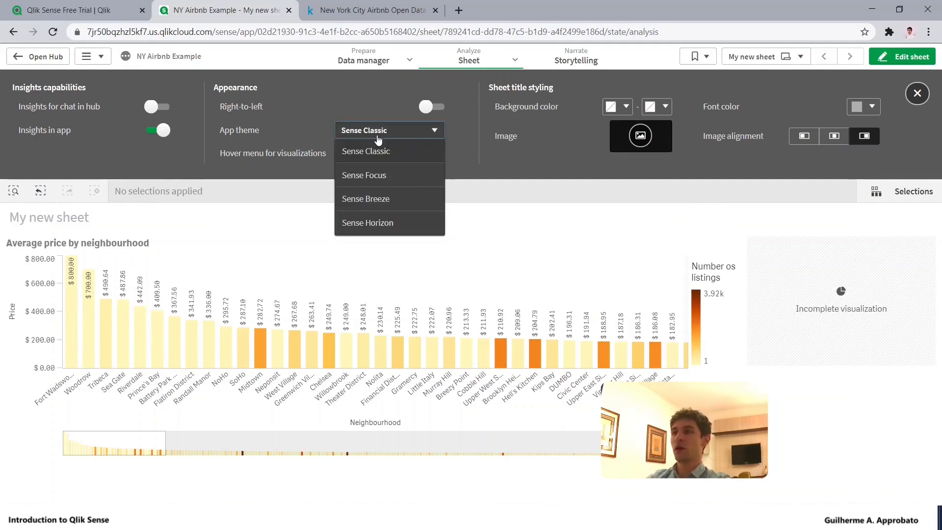
click(364, 175)
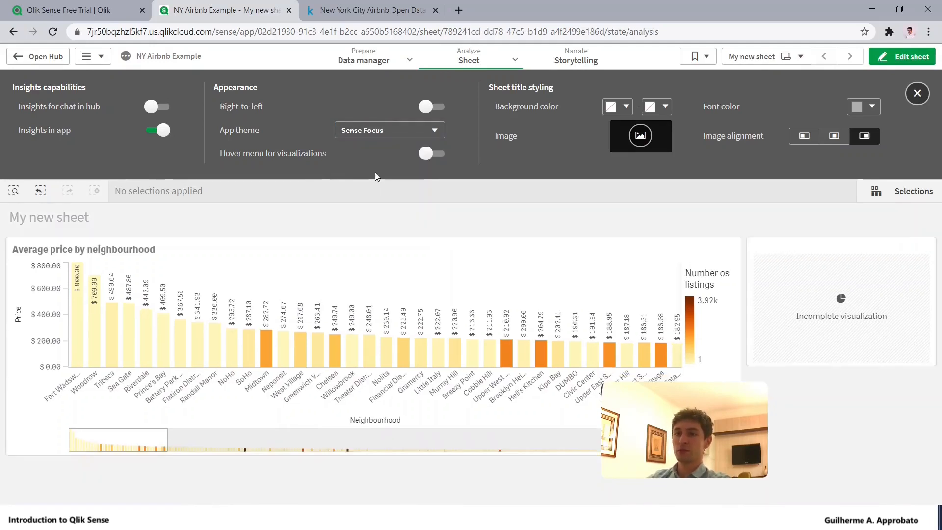
click(389, 130)
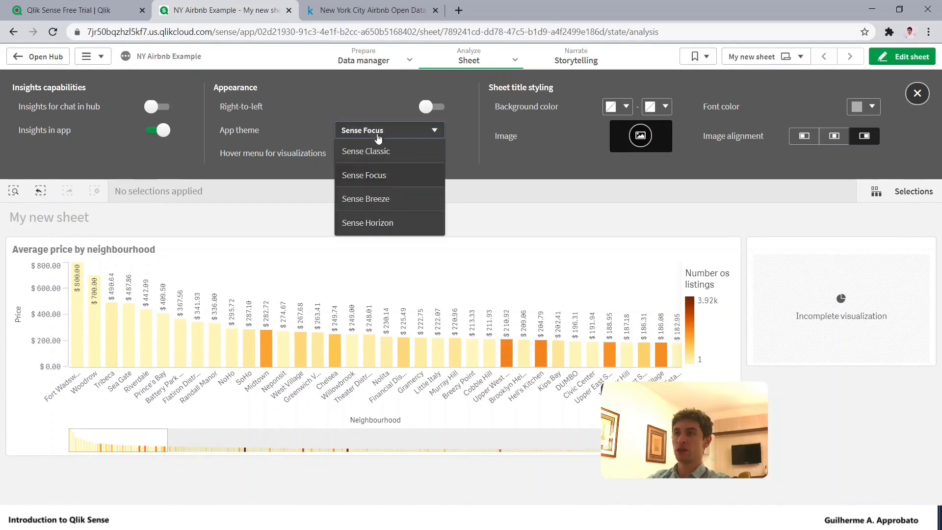
click(365, 198)
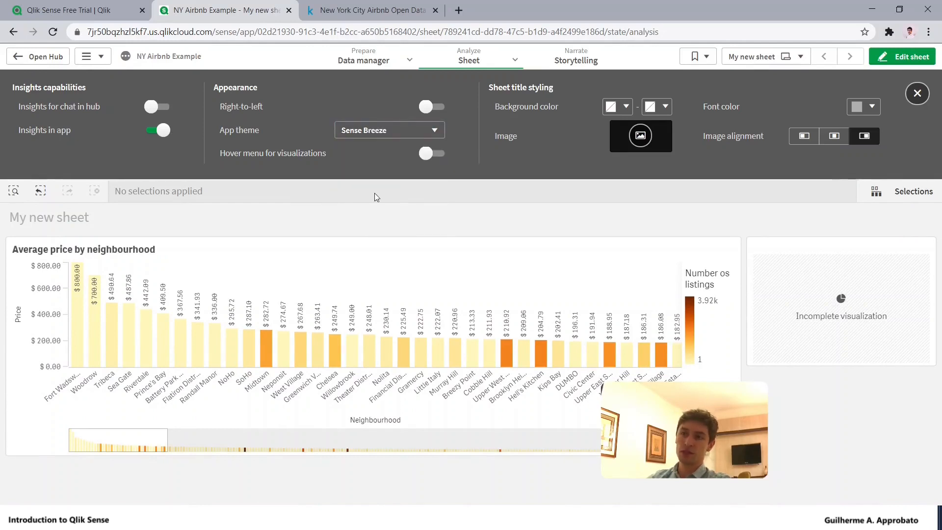
click(390, 130)
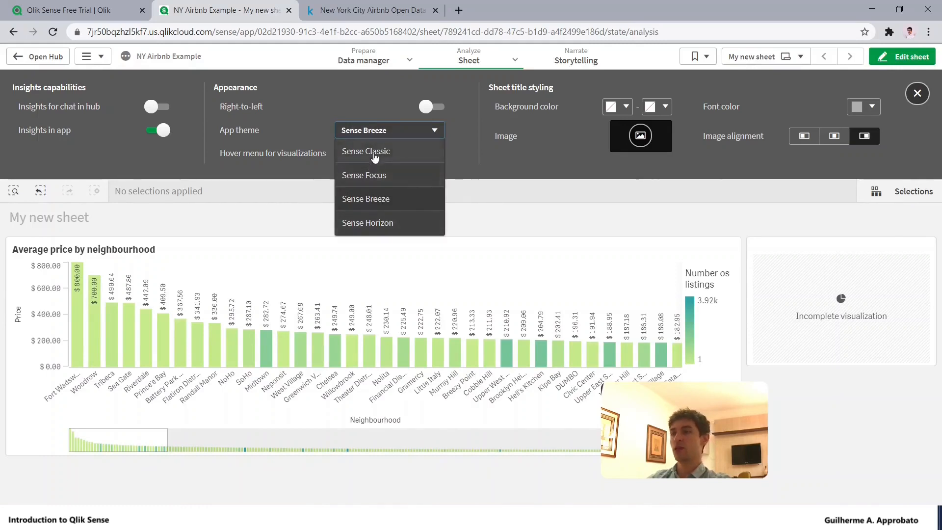
click(366, 151)
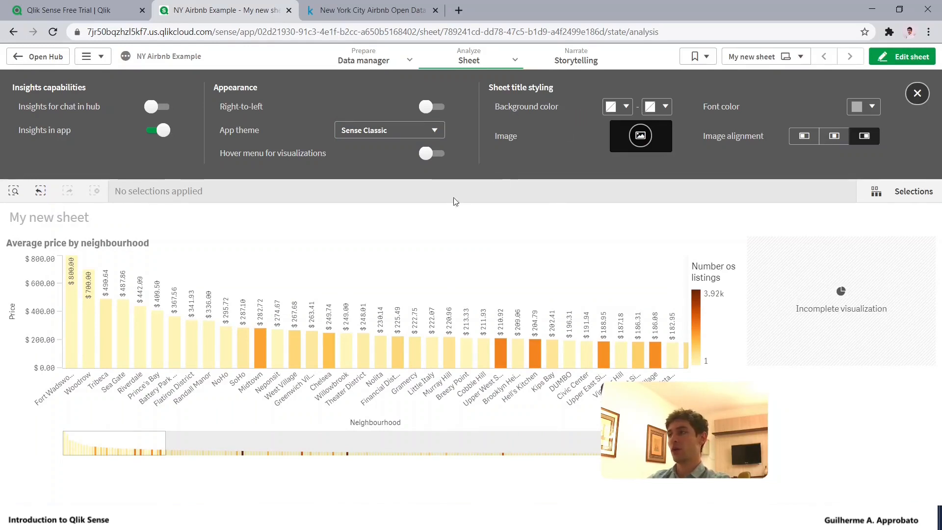
Give the sheet title an orange background and white font colour.
click(617, 107)
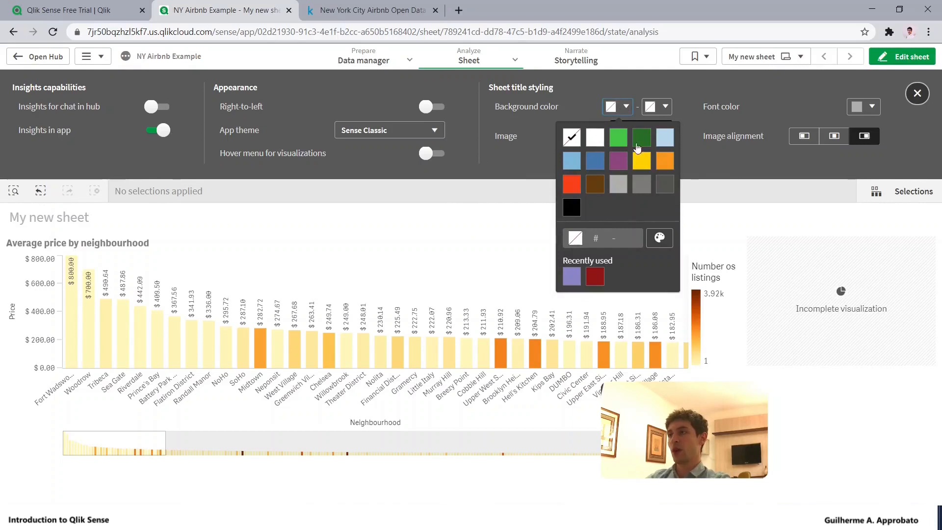
click(659, 238)
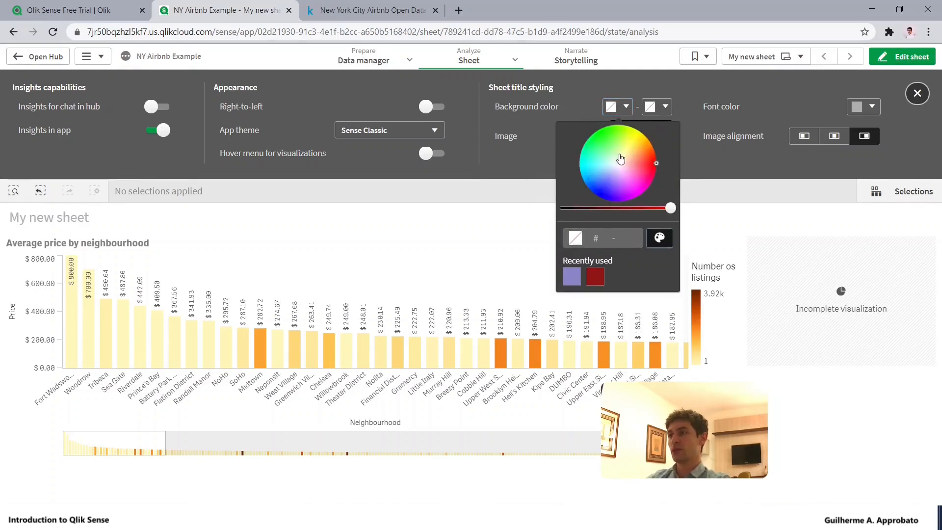
click(626, 107)
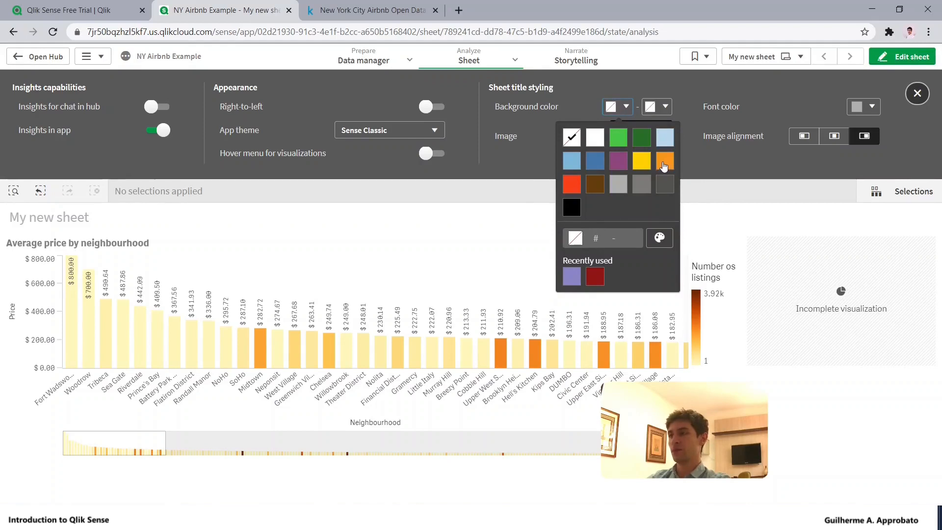
click(665, 161)
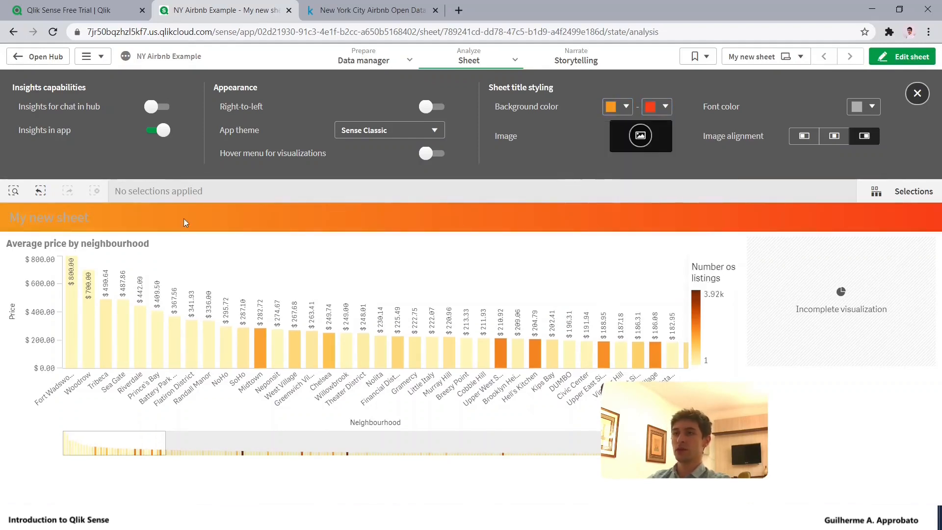
mouse_move(836, 107)
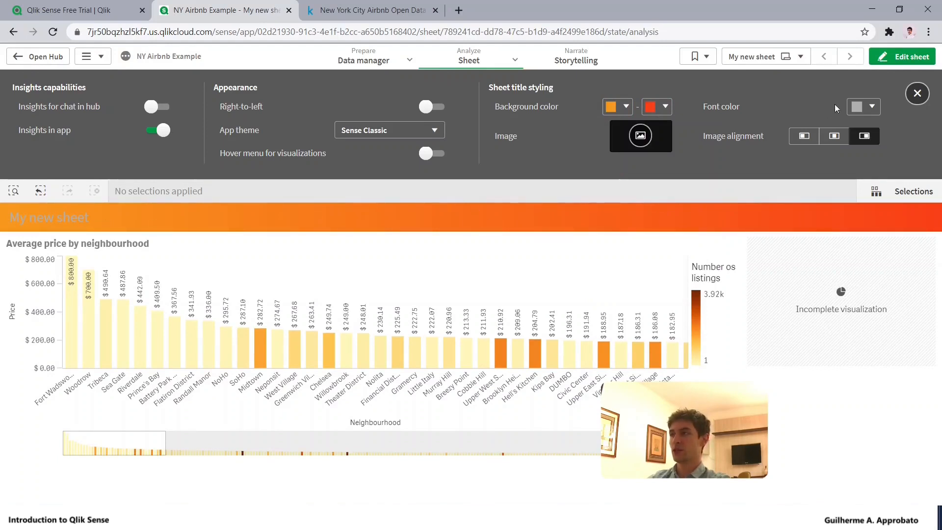
click(863, 106)
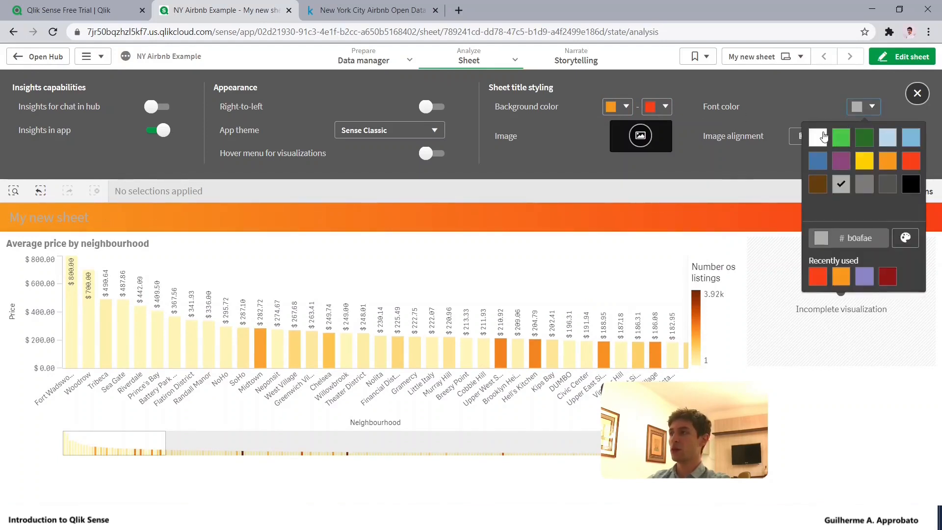
click(818, 136)
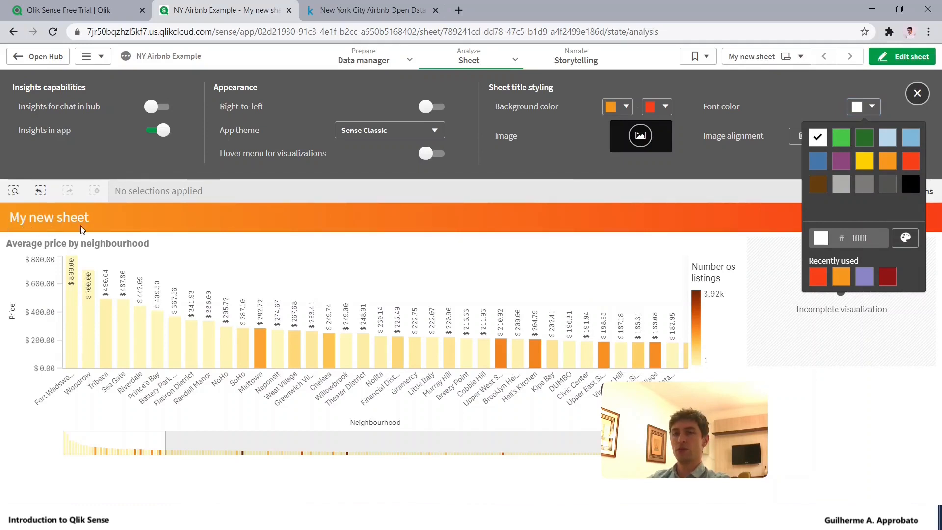
mouse_move(39, 224)
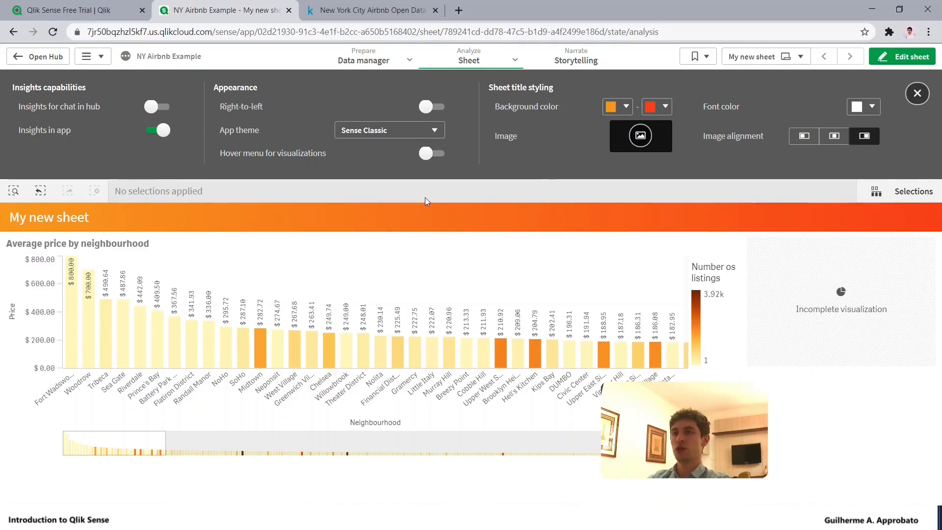
mouse_move(917, 93)
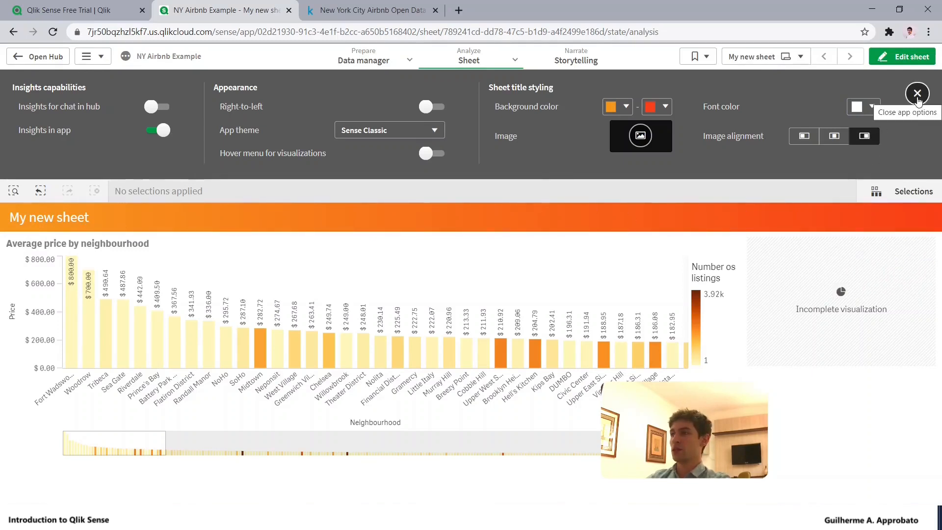
Close the app settings panel and enter sheet edit mode.
click(918, 93)
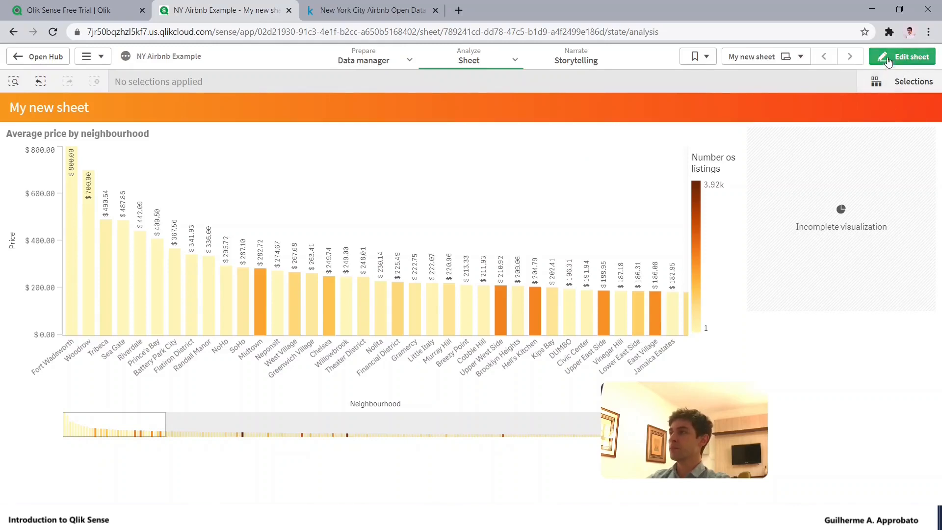
click(902, 57)
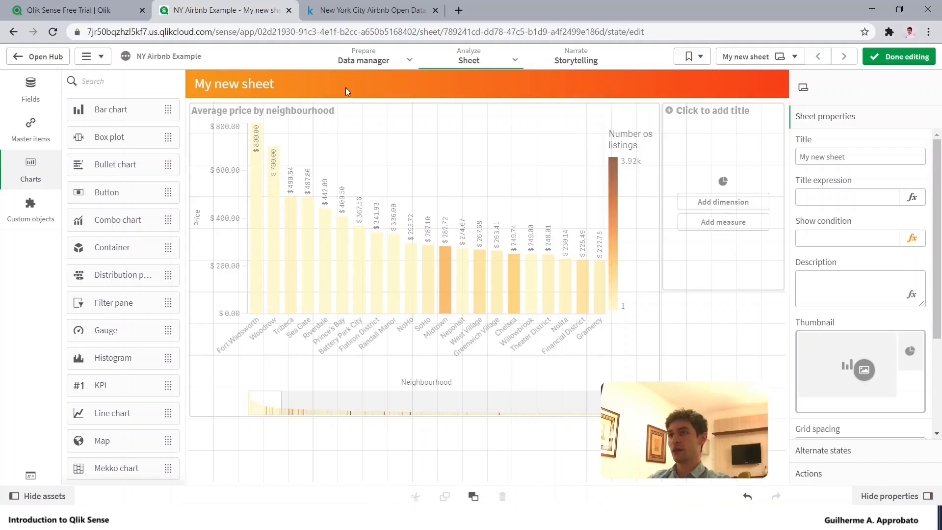
mouse_move(878, 430)
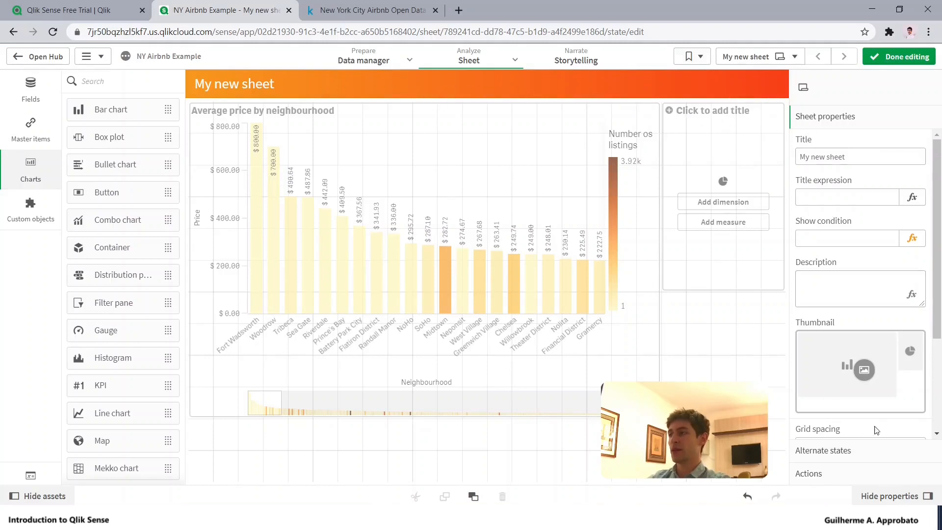
mouse_move(498, 107)
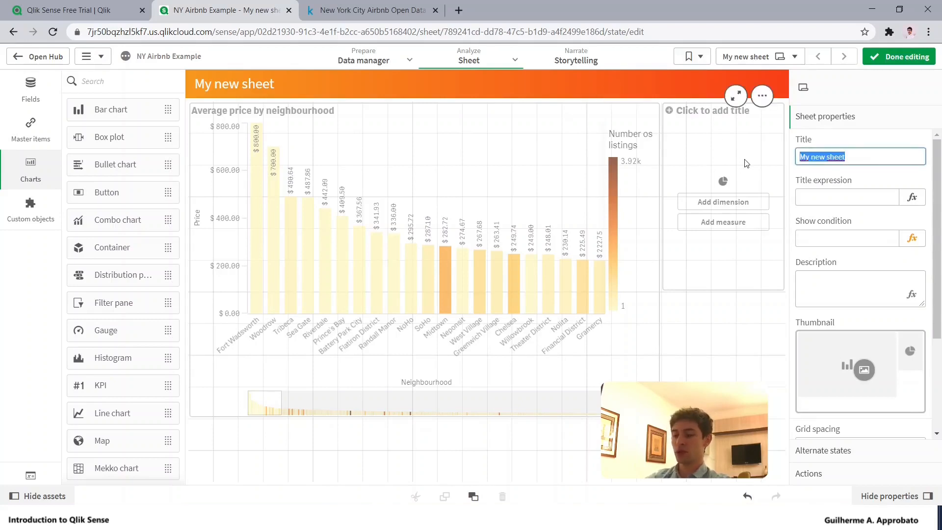
Title the sheet 'Overview' and set its grid spacing to Narrow.
text(Overview)
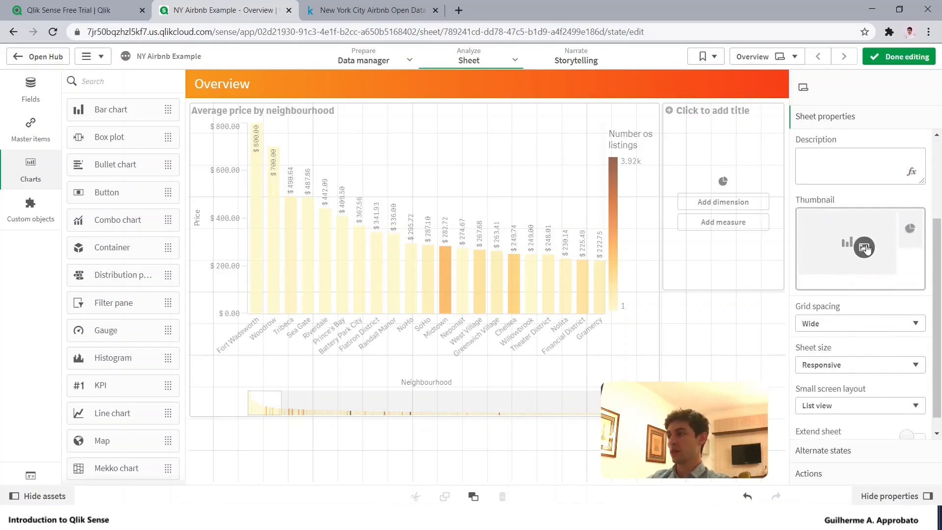
mouse_move(860, 222)
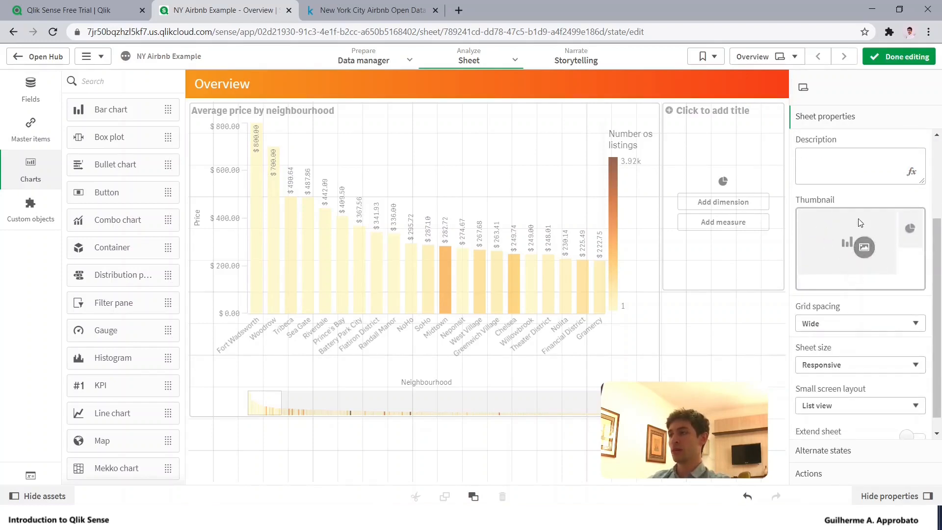
mouse_move(784, 63)
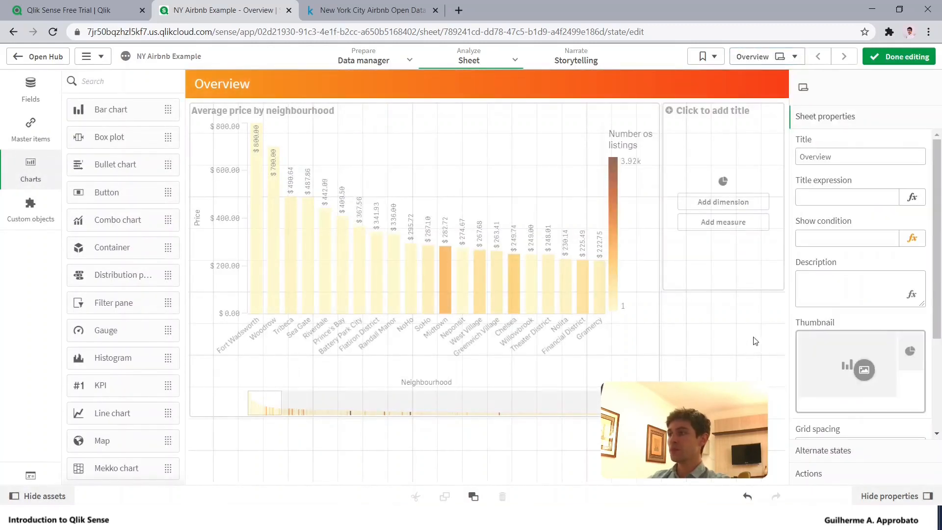
scroll(down, 3)
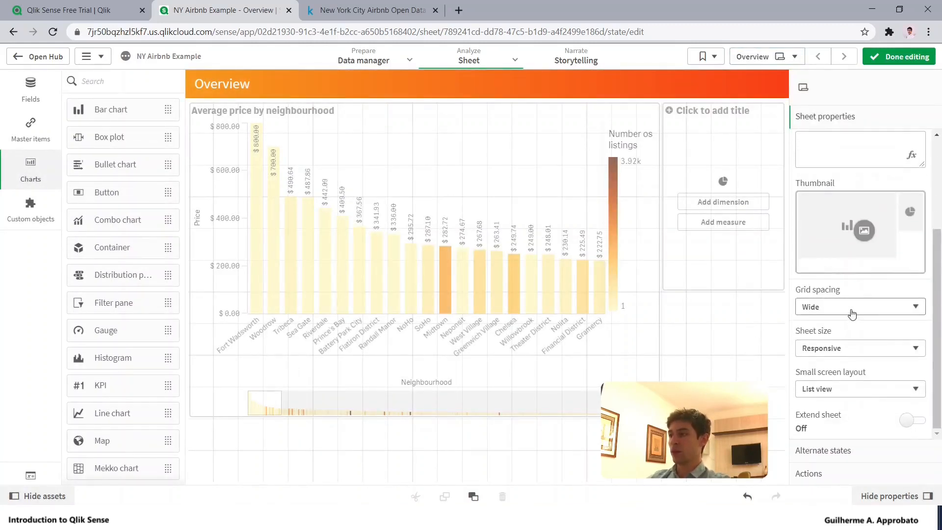
click(860, 307)
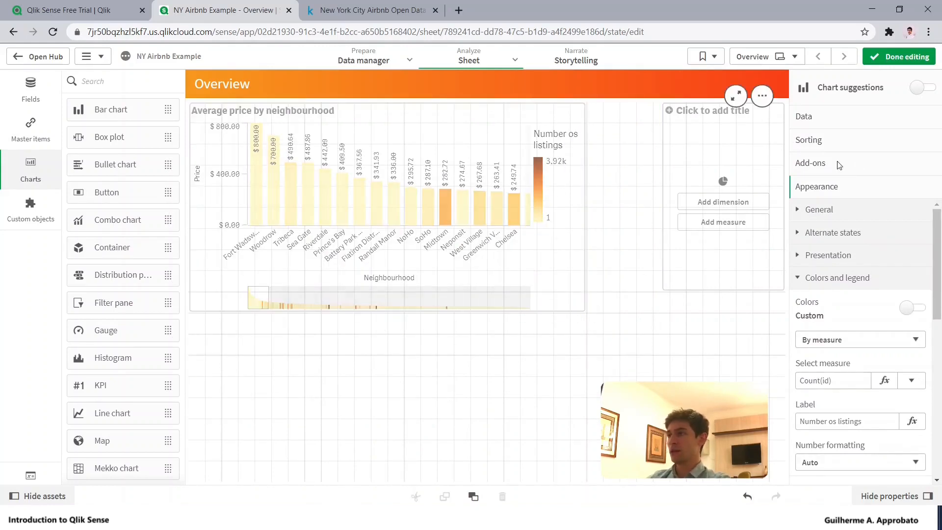
click(620, 206)
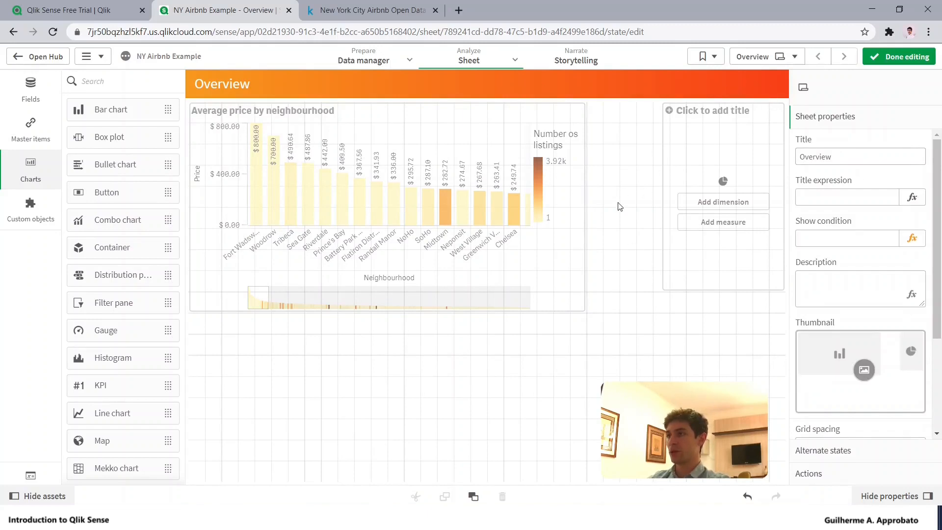
scroll(down, 3)
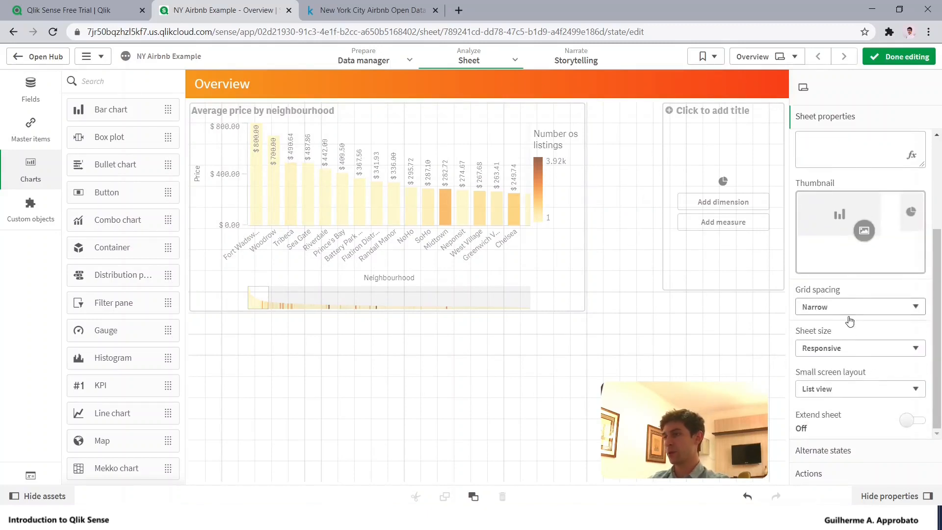
mouse_move(444, 350)
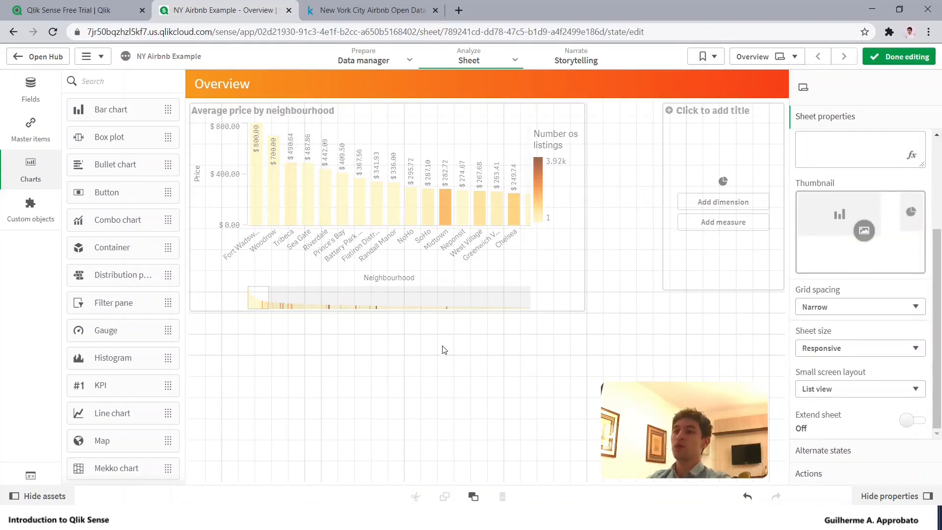
mouse_move(457, 354)
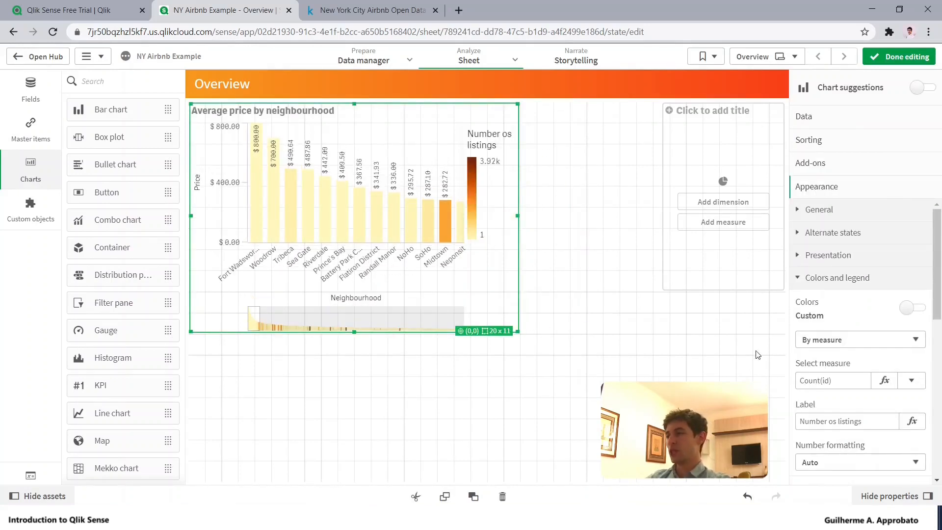
Switch the average price chart's presentation to horizontal bars.
click(828, 255)
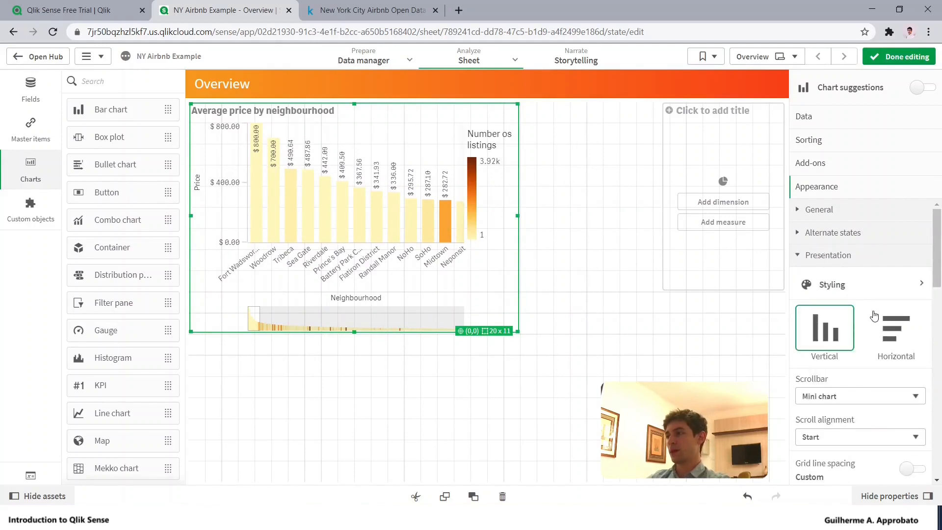
click(896, 329)
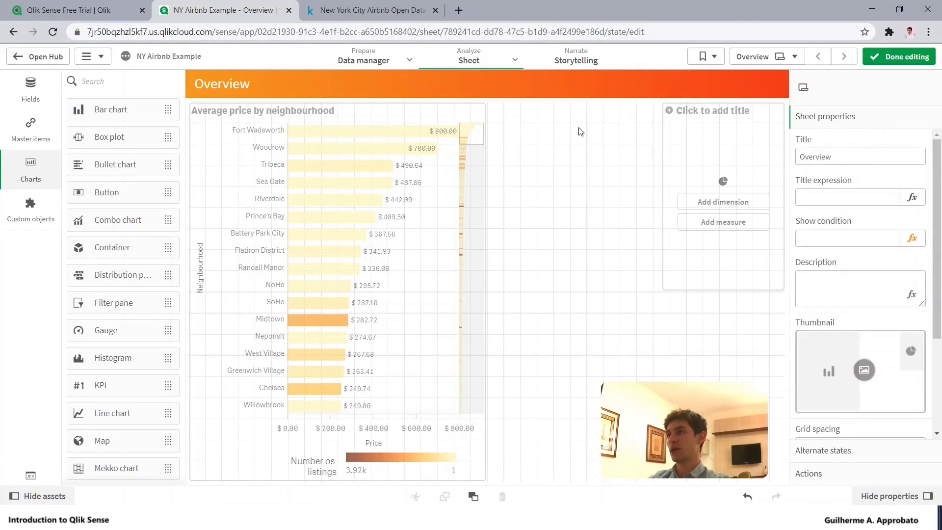
mouse_move(791, 162)
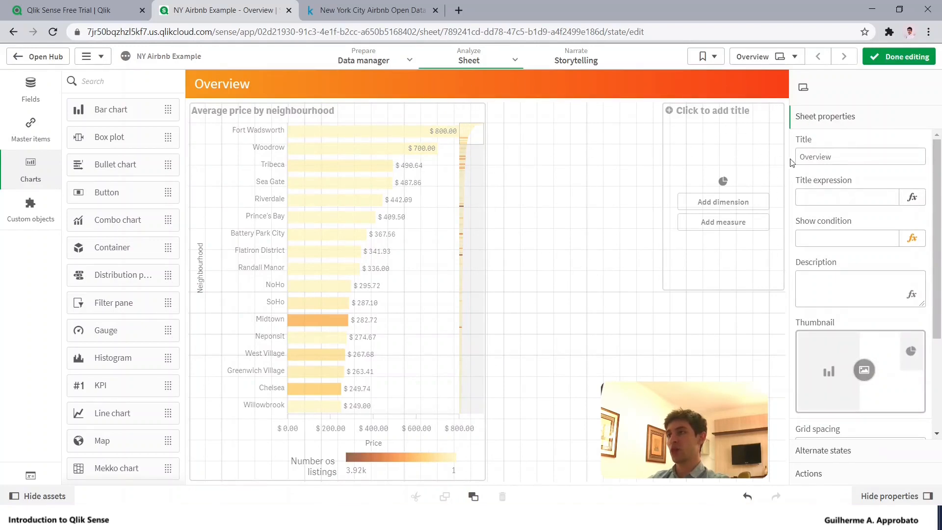
mouse_move(905, 352)
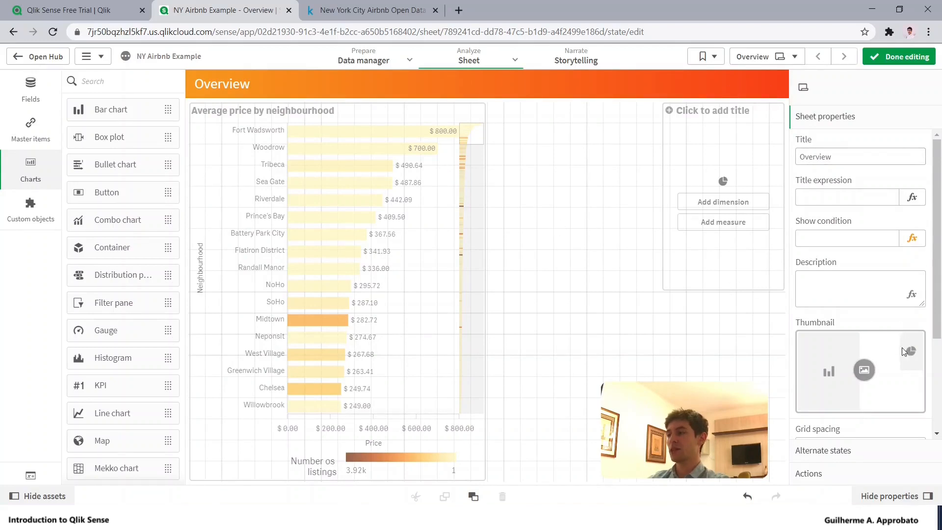
Turn on Extend sheet in the Overview sheet properties.
scroll(down, 3)
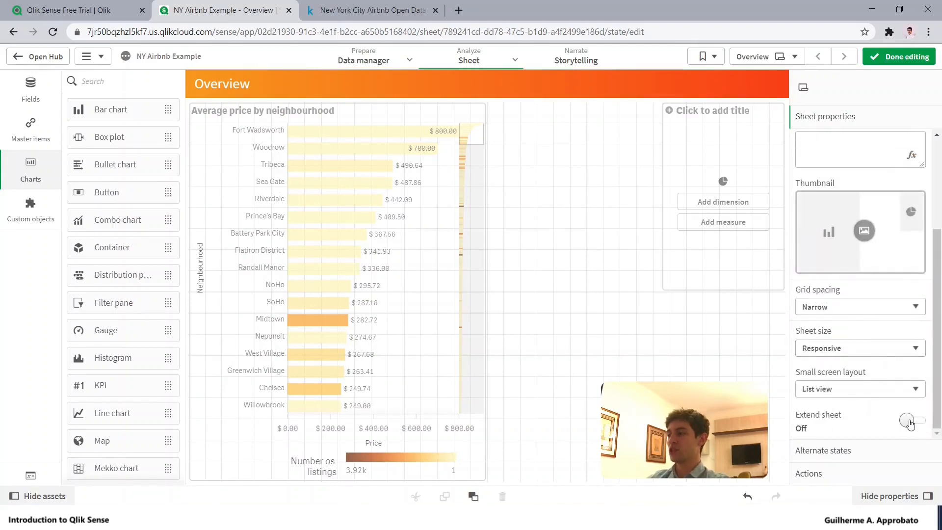
click(911, 420)
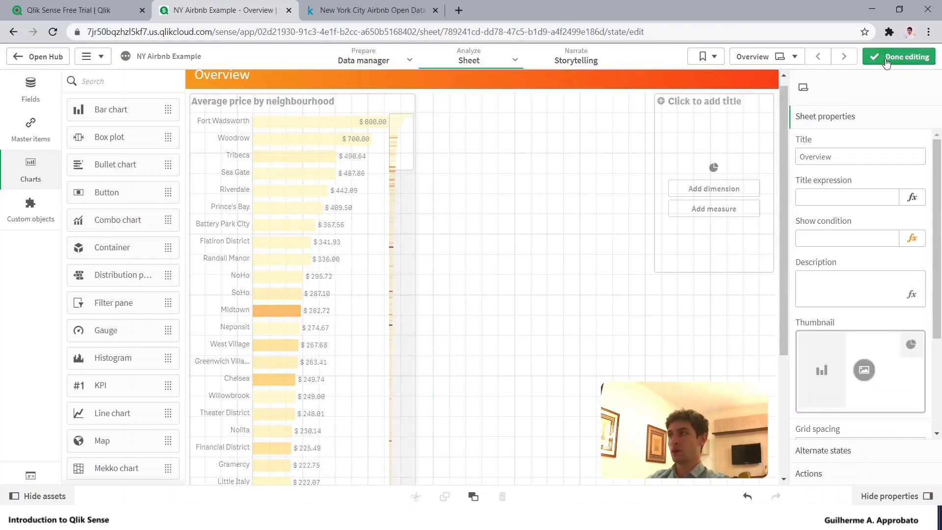
Finish editing and scroll through the extended Overview sheet's price chart.
click(900, 56)
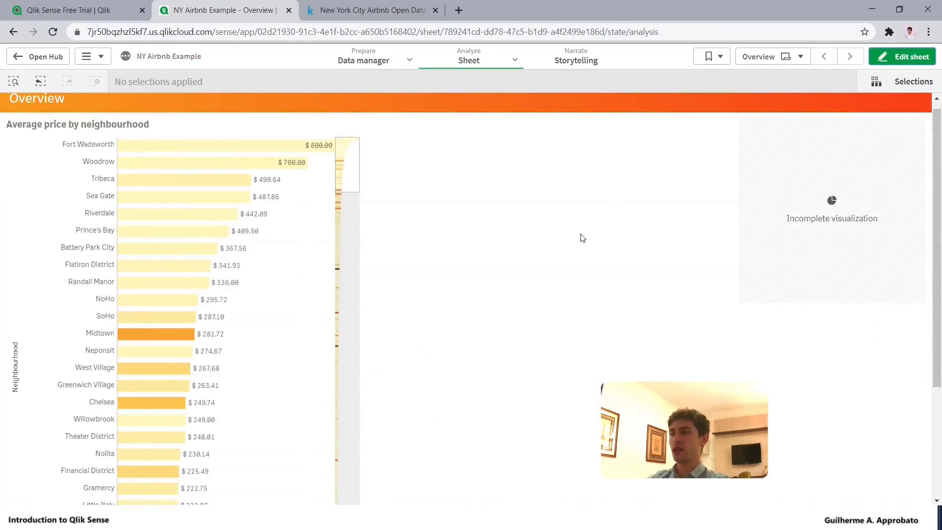
scroll(down, 3)
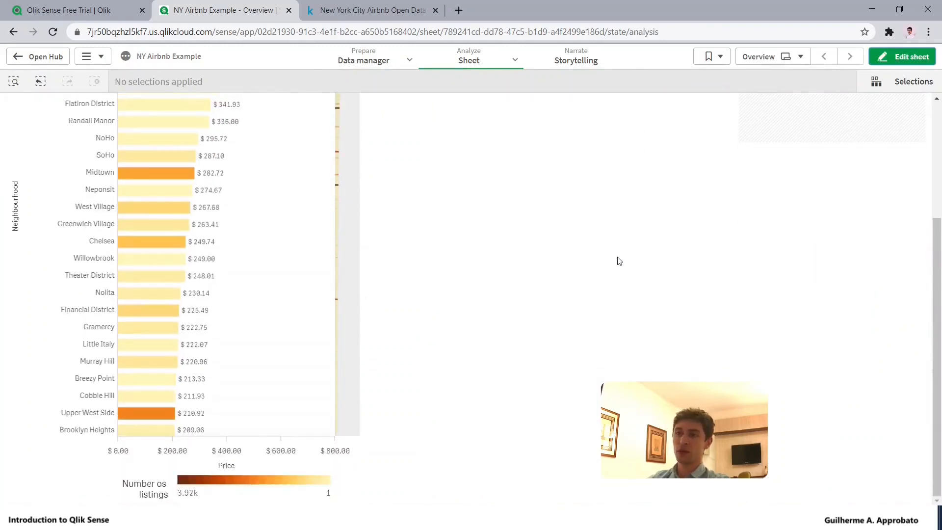
scroll(up, 3)
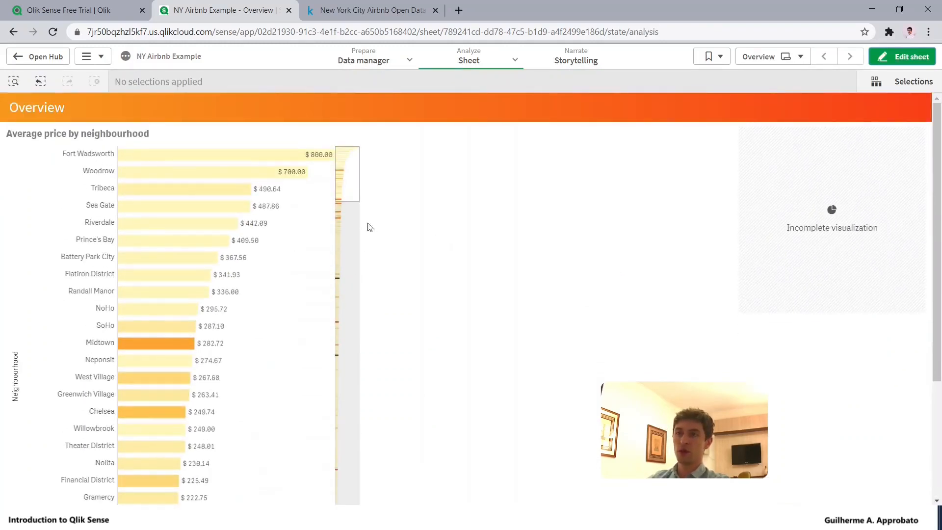